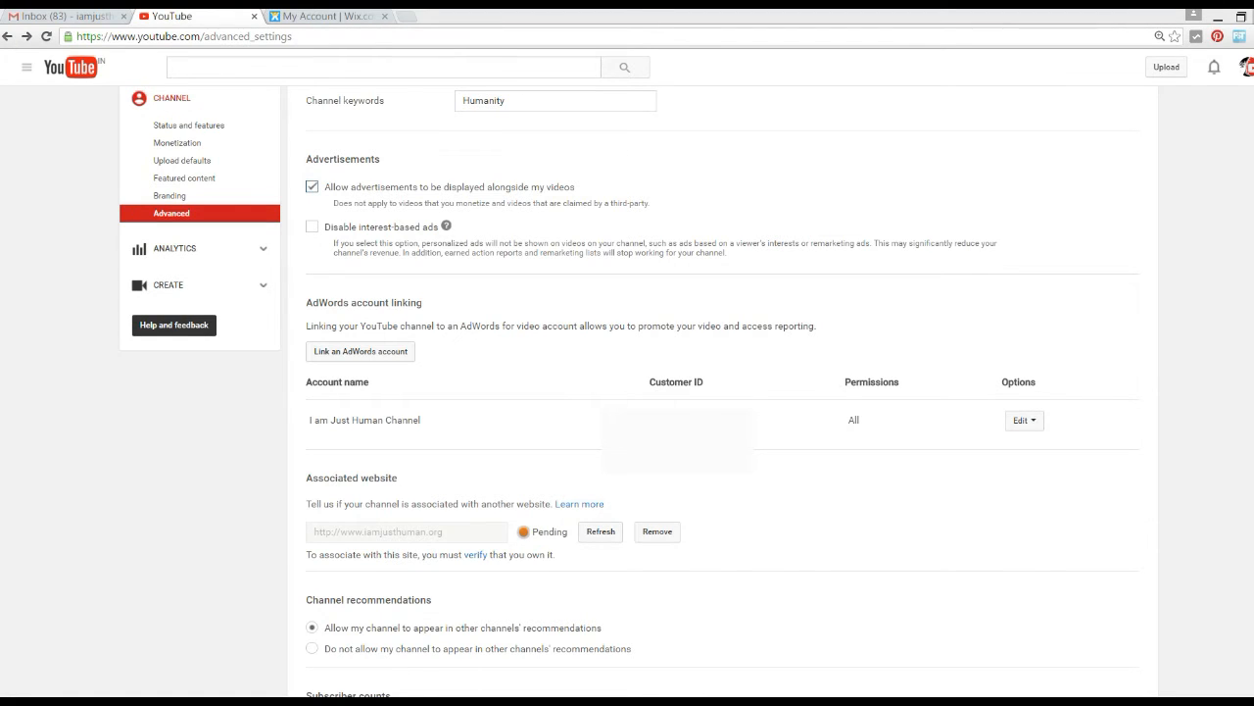
{"action": "mouse_move", "coordinate": [1090, 678]}
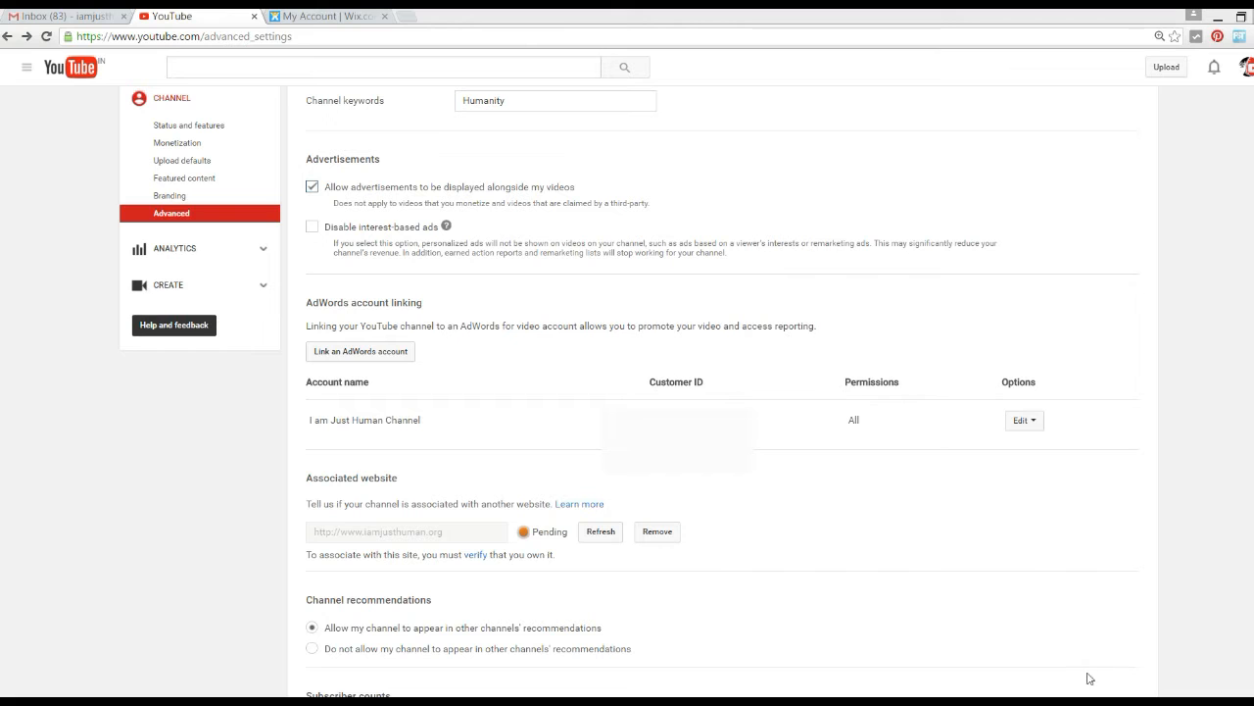
{"action": "mouse_move", "coordinate": [465, 686]}
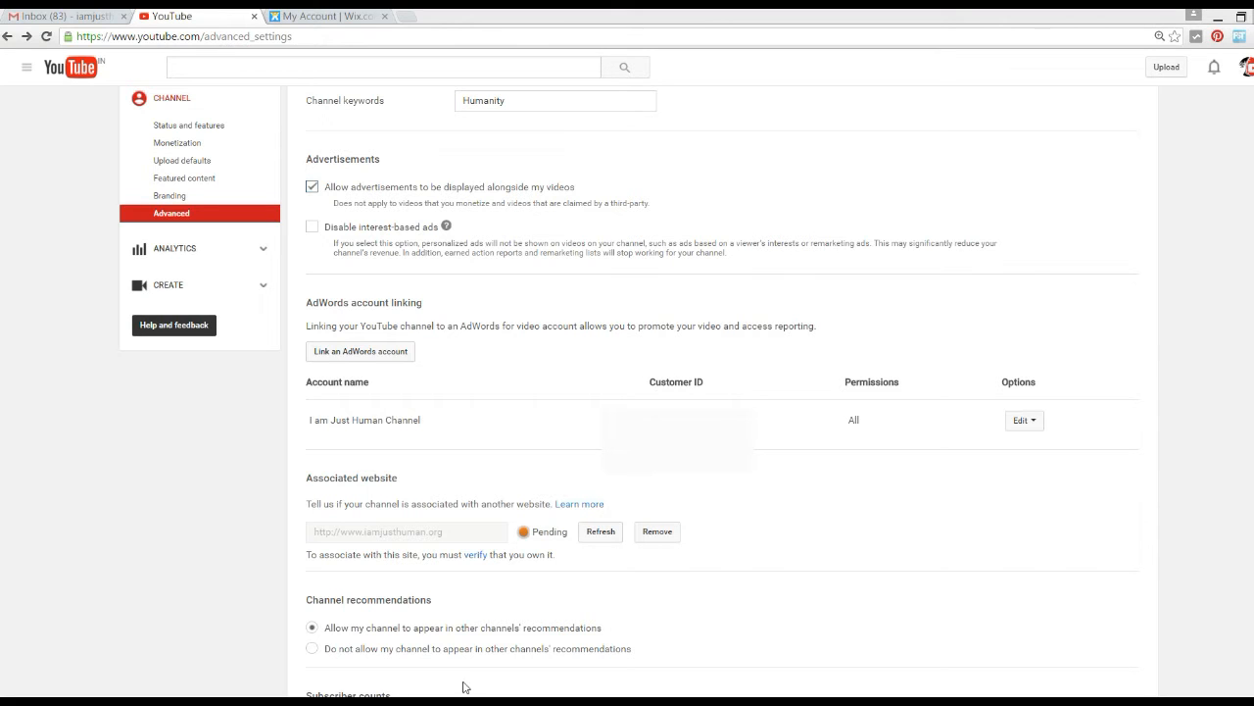
{"action": "mouse_move", "coordinate": [380, 542]}
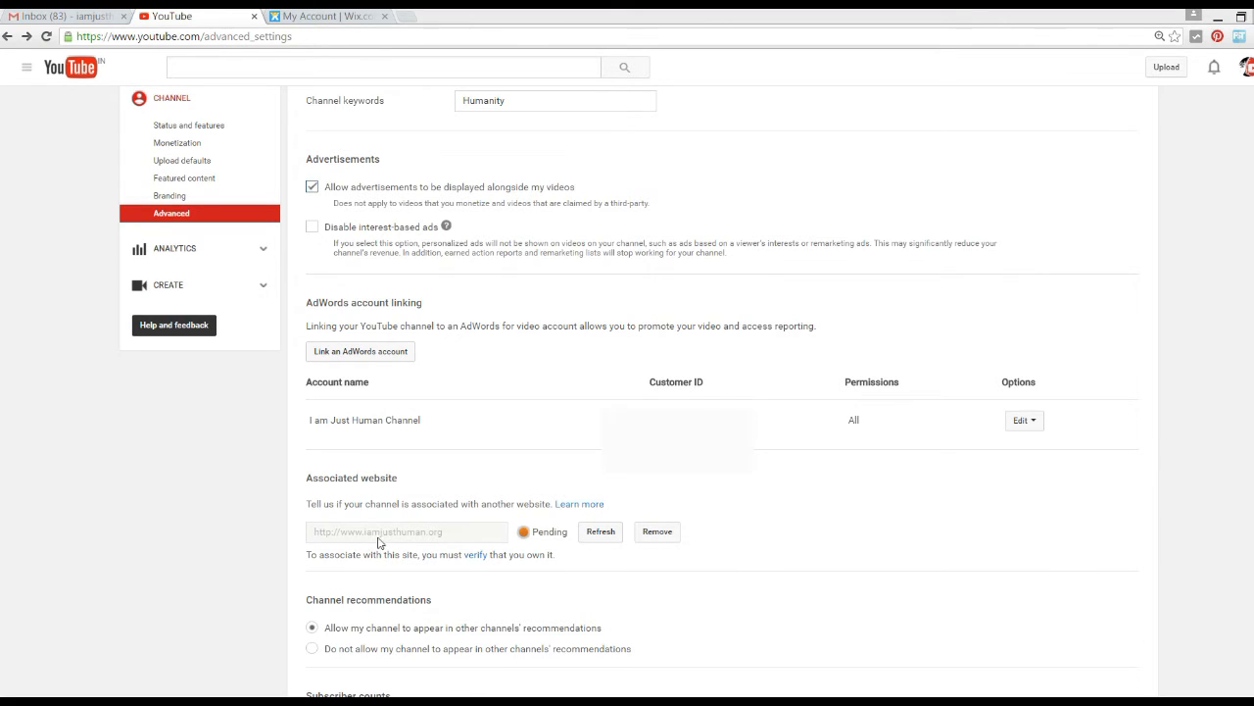
{"action": "mouse_move", "coordinate": [529, 545]}
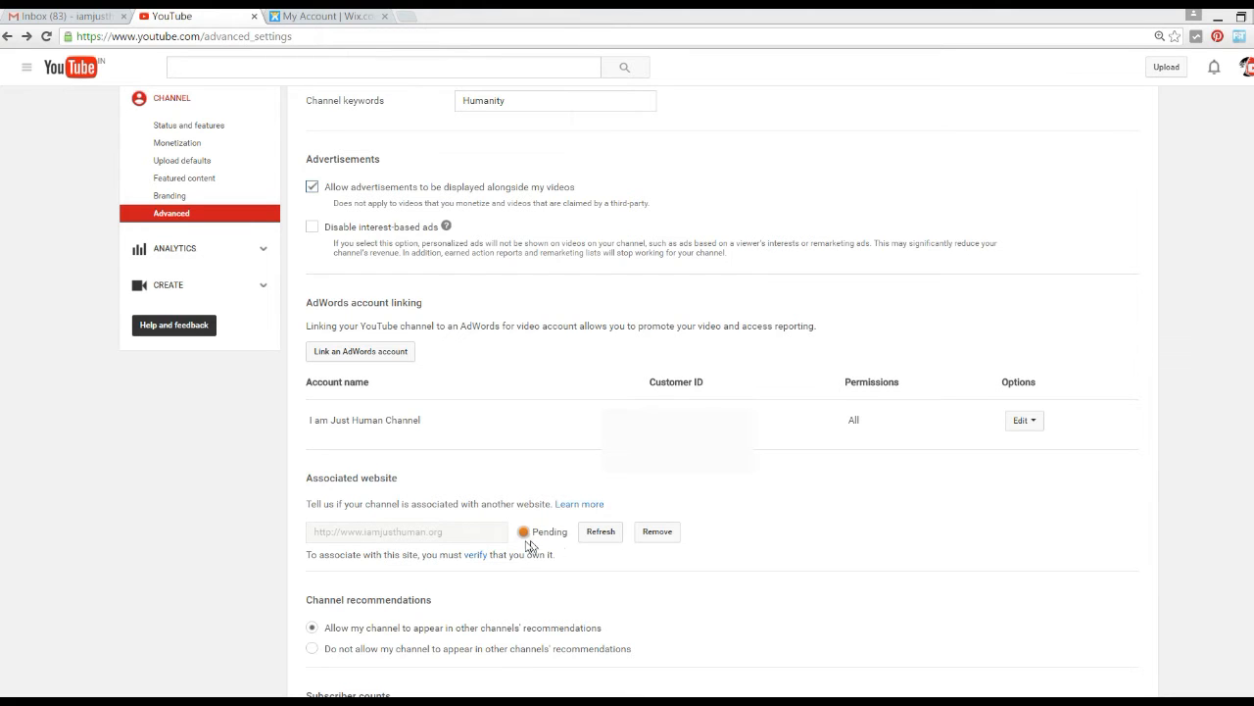
{"action": "mouse_move", "coordinate": [578, 549]}
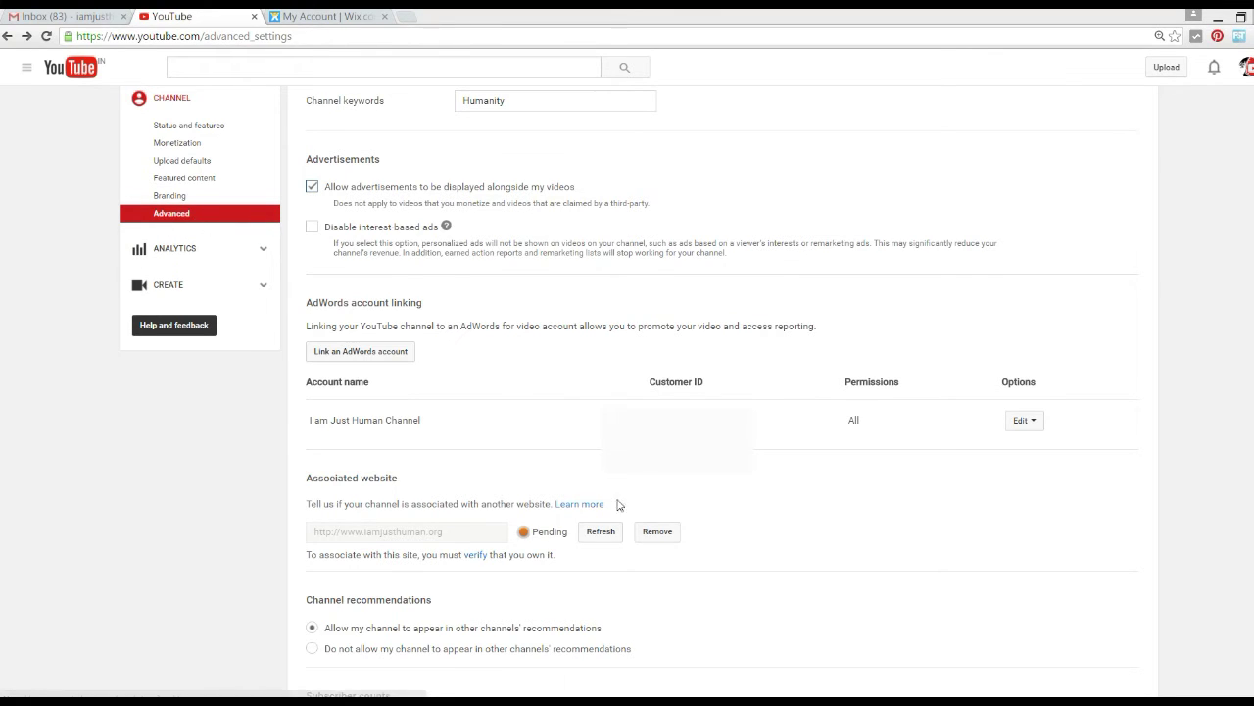
{"action": "mouse_move", "coordinate": [600, 532]}
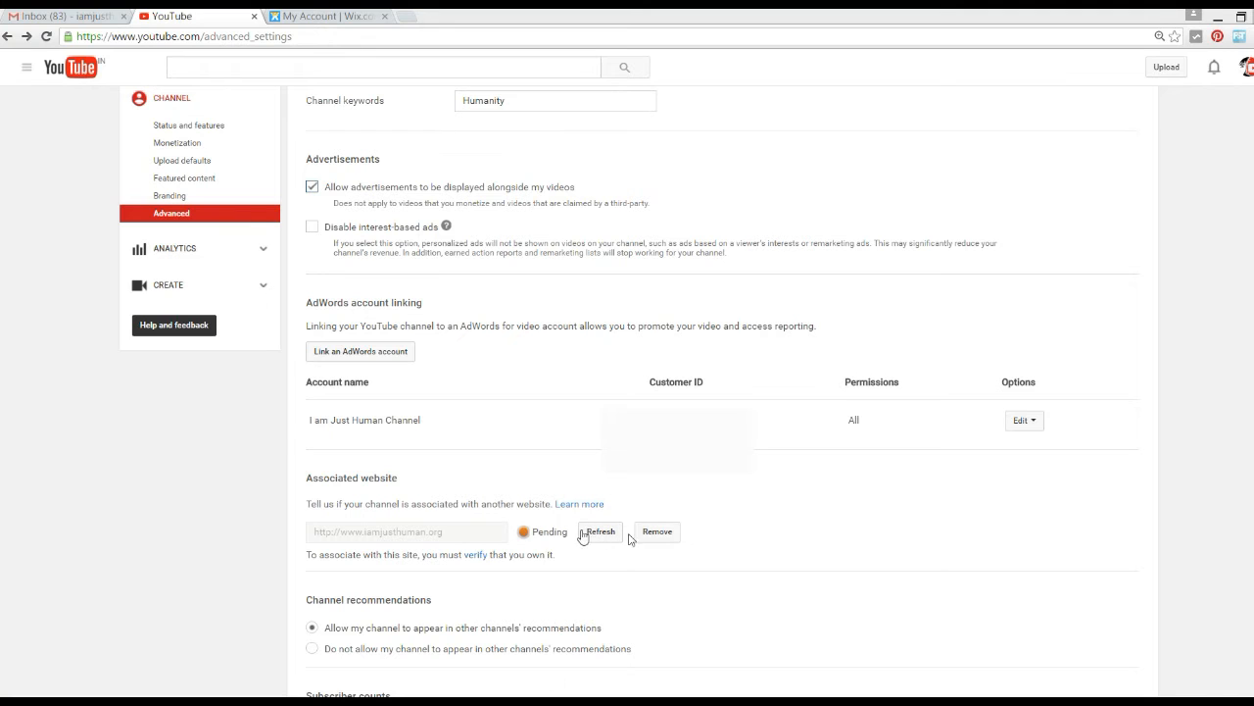
{"action": "mouse_move", "coordinate": [477, 555]}
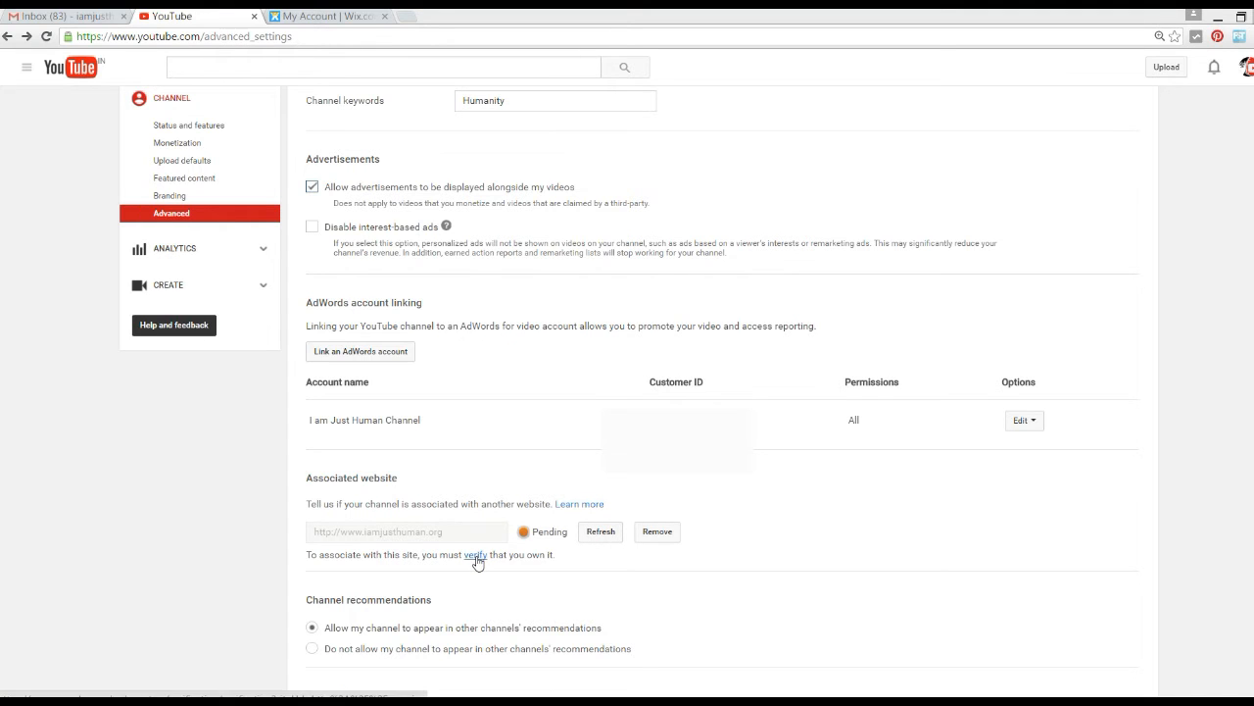
Step: Start ownership verification for iamjusthuman.org and browse the domain registrar list
{"action": "left_click", "coordinate": [476, 555]}
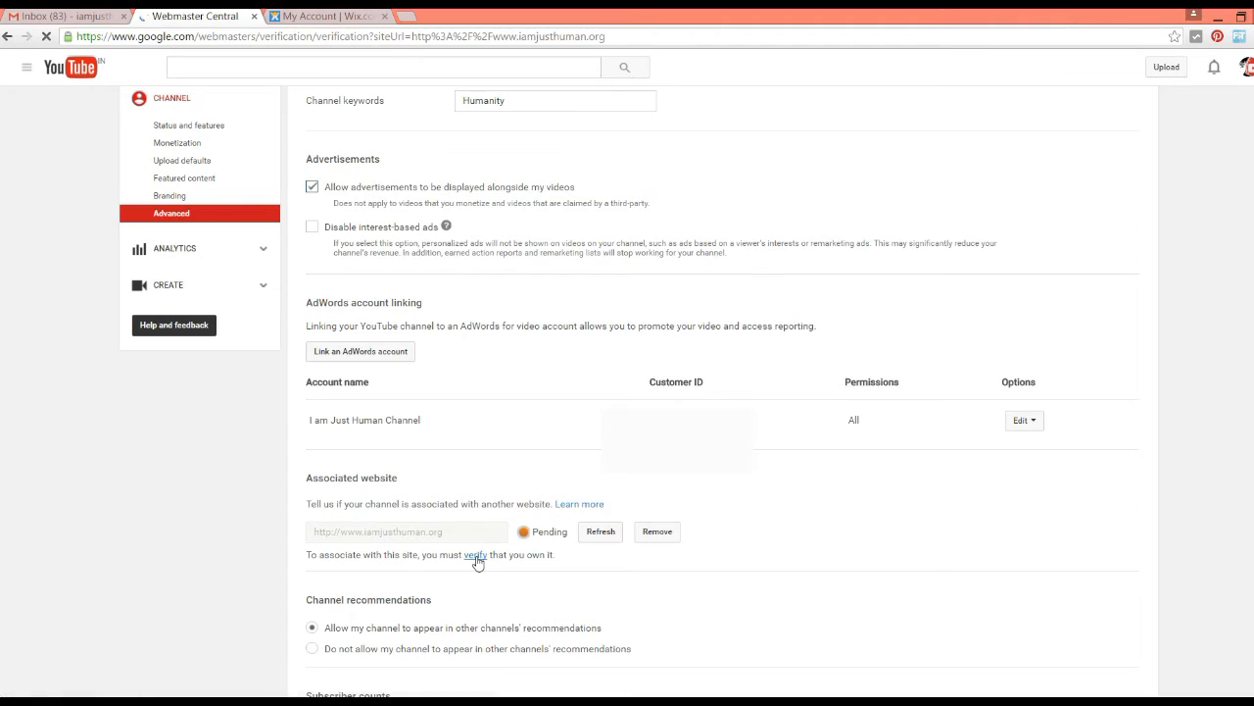
{"action": "left_click", "coordinate": [475, 554]}
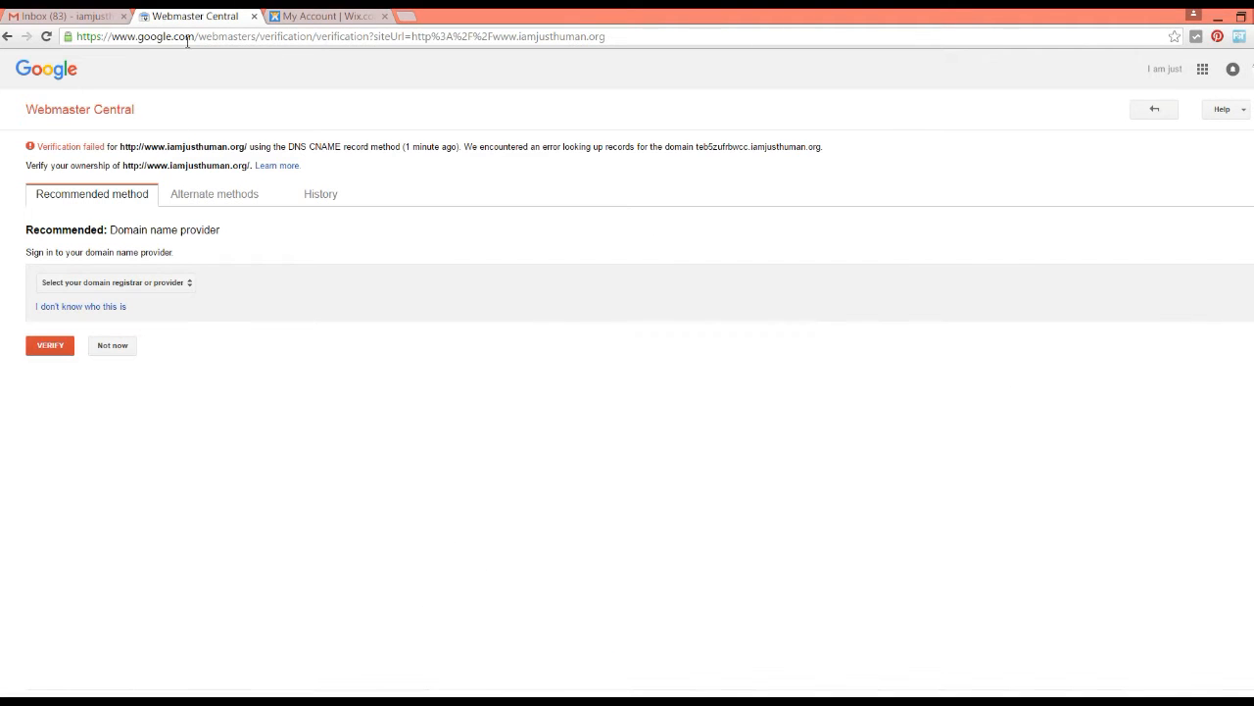
{"action": "mouse_move", "coordinate": [322, 96]}
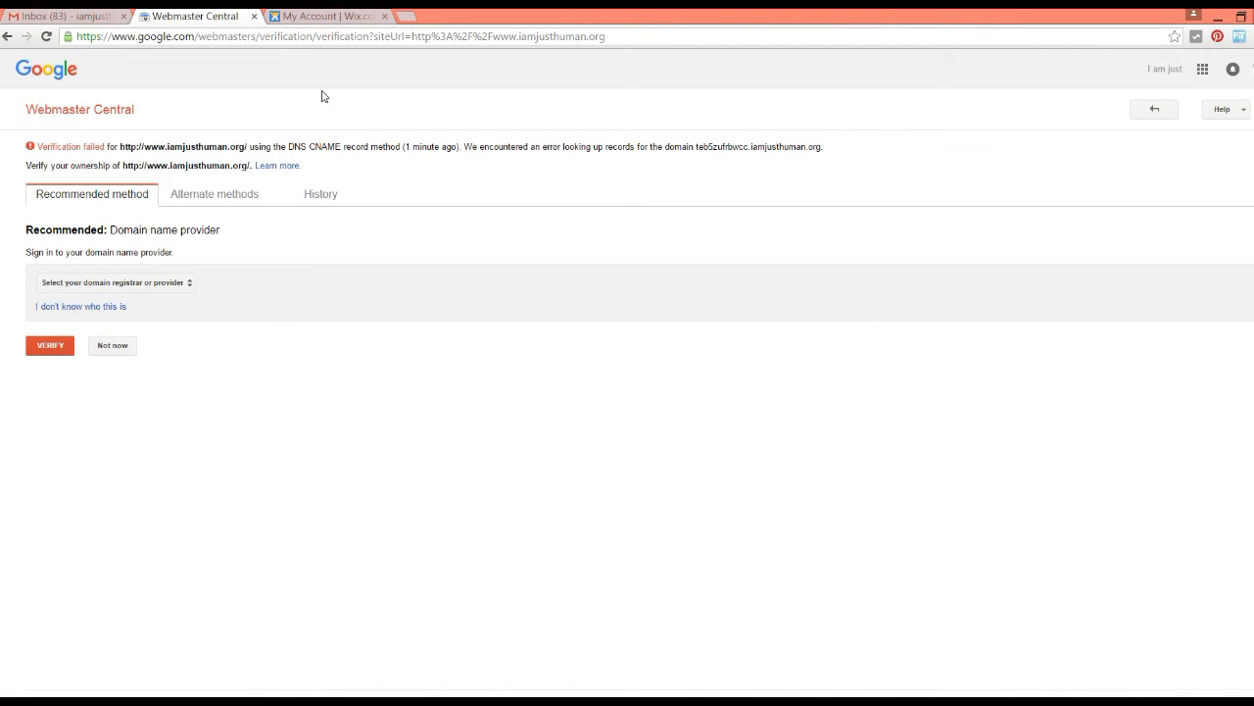
{"action": "mouse_move", "coordinate": [235, 312]}
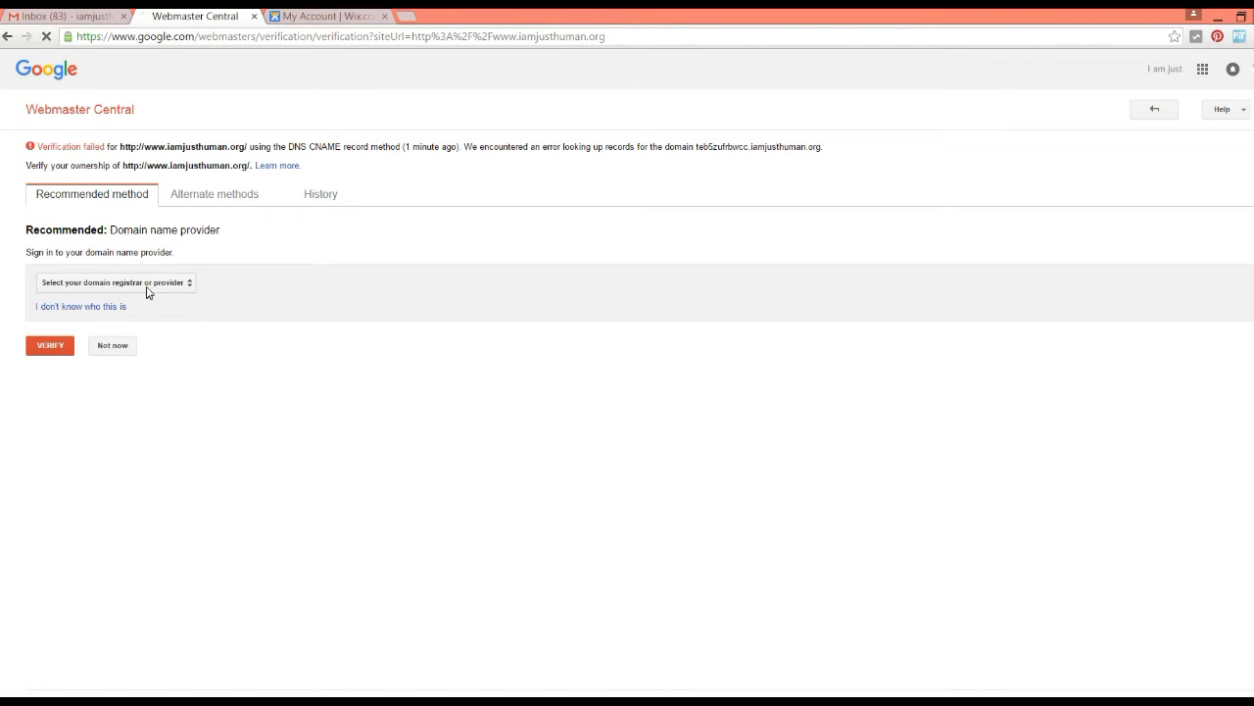
{"action": "left_click", "coordinate": [114, 282]}
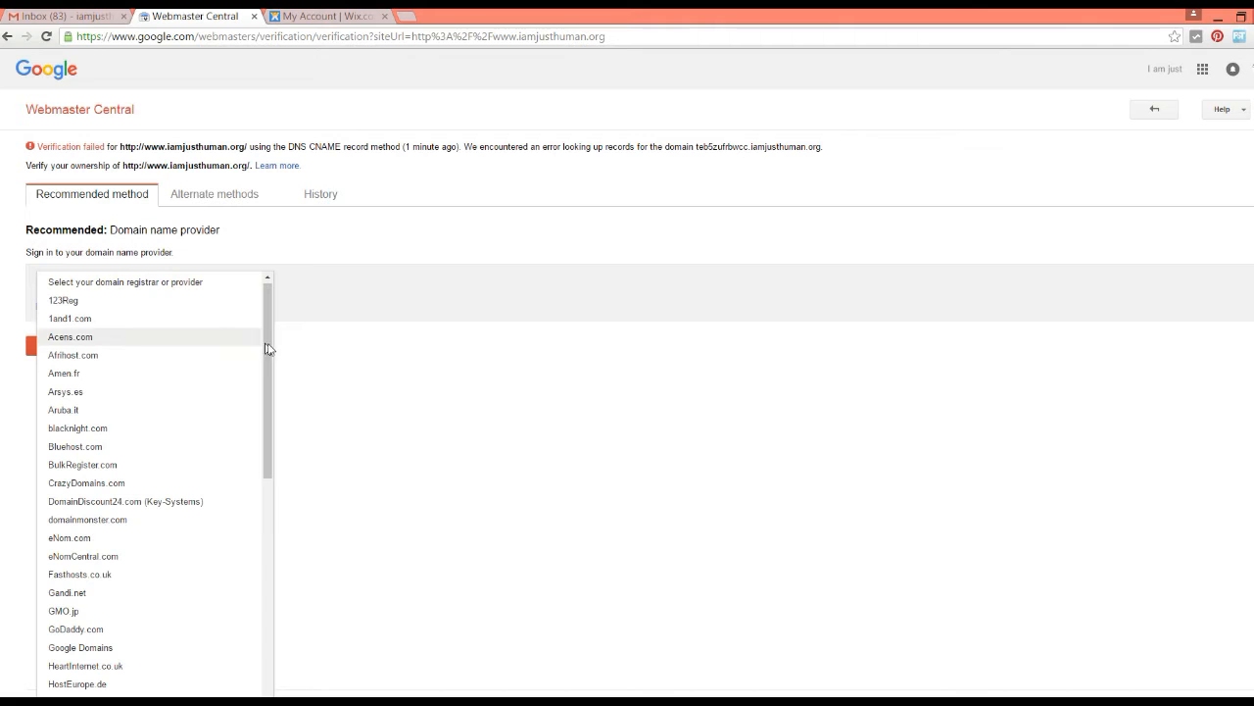
{"action": "scroll", "scroll_direction": "down", "scroll_amount": 3}
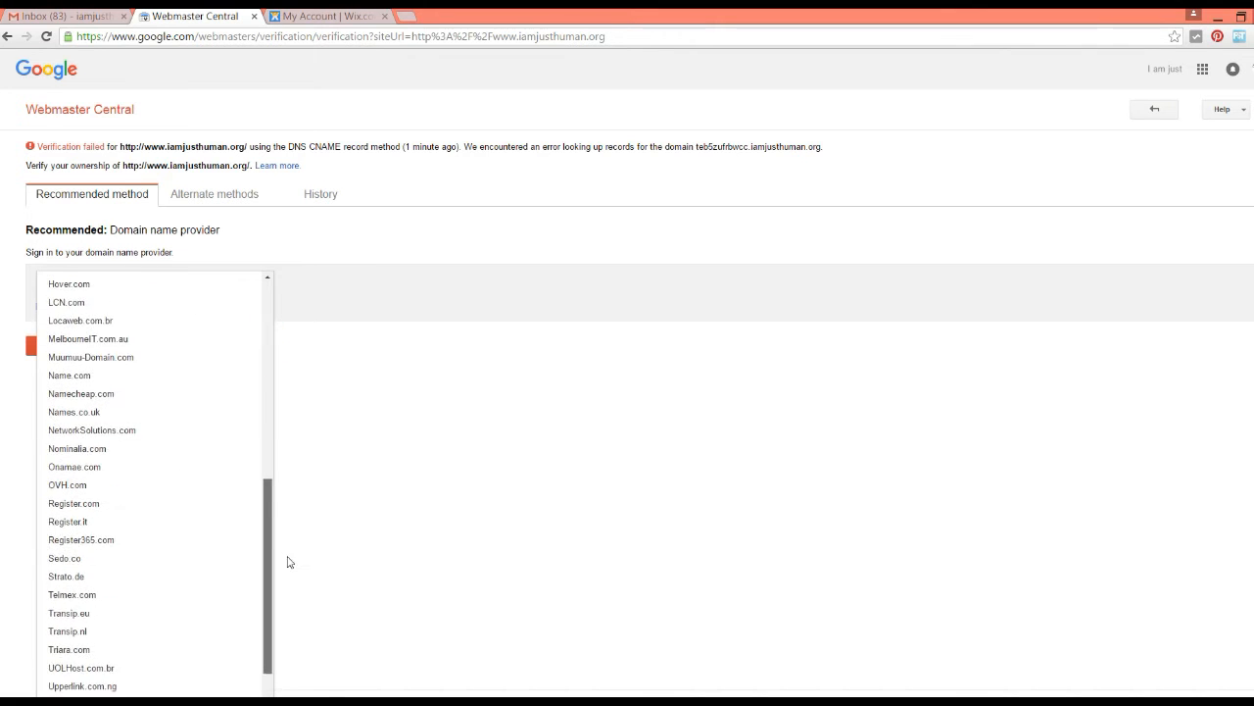
{"action": "scroll", "scroll_direction": "down", "scroll_amount": 3}
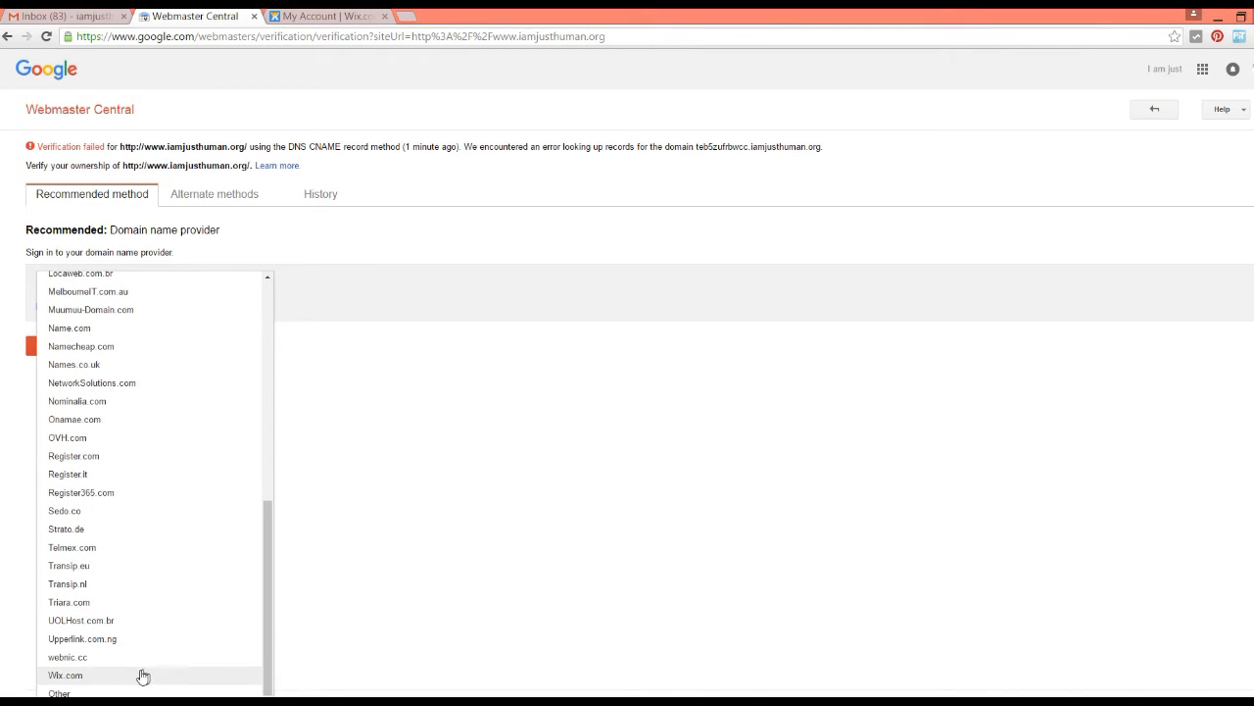
{"action": "mouse_move", "coordinate": [137, 678]}
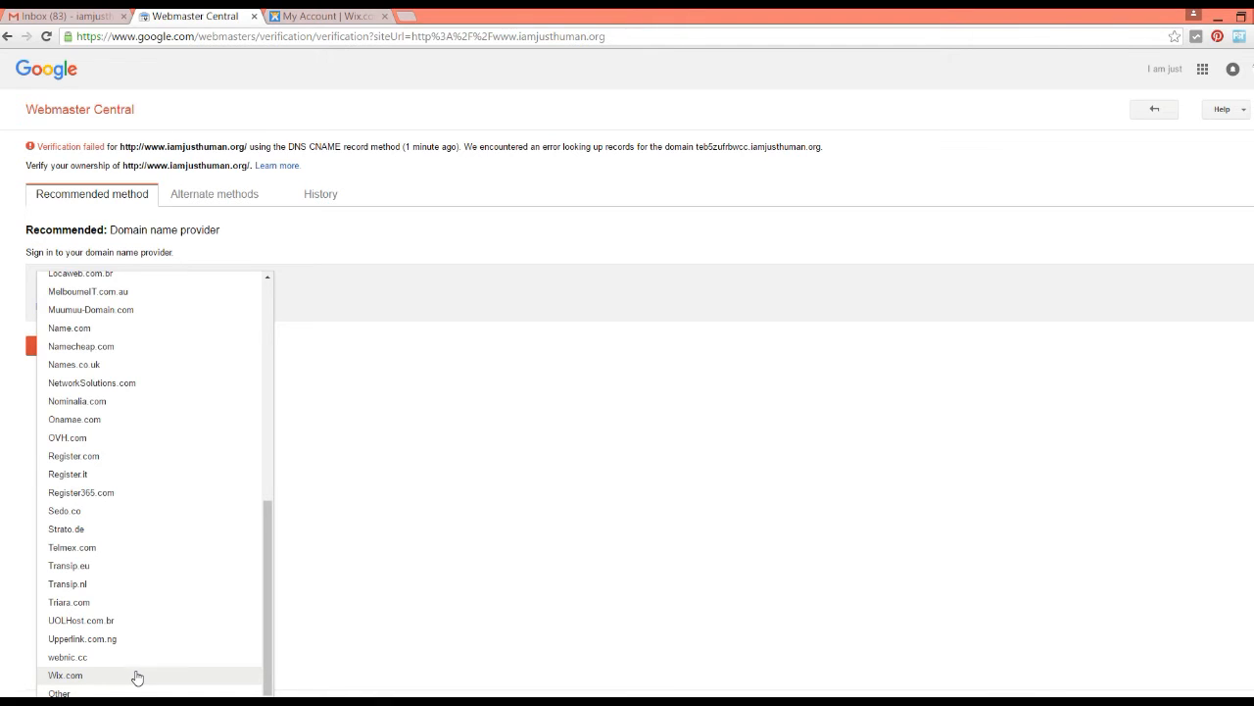
Step: Pick Wix.com as the domain provider to show the TXT record instructions
{"action": "left_click", "coordinate": [66, 674]}
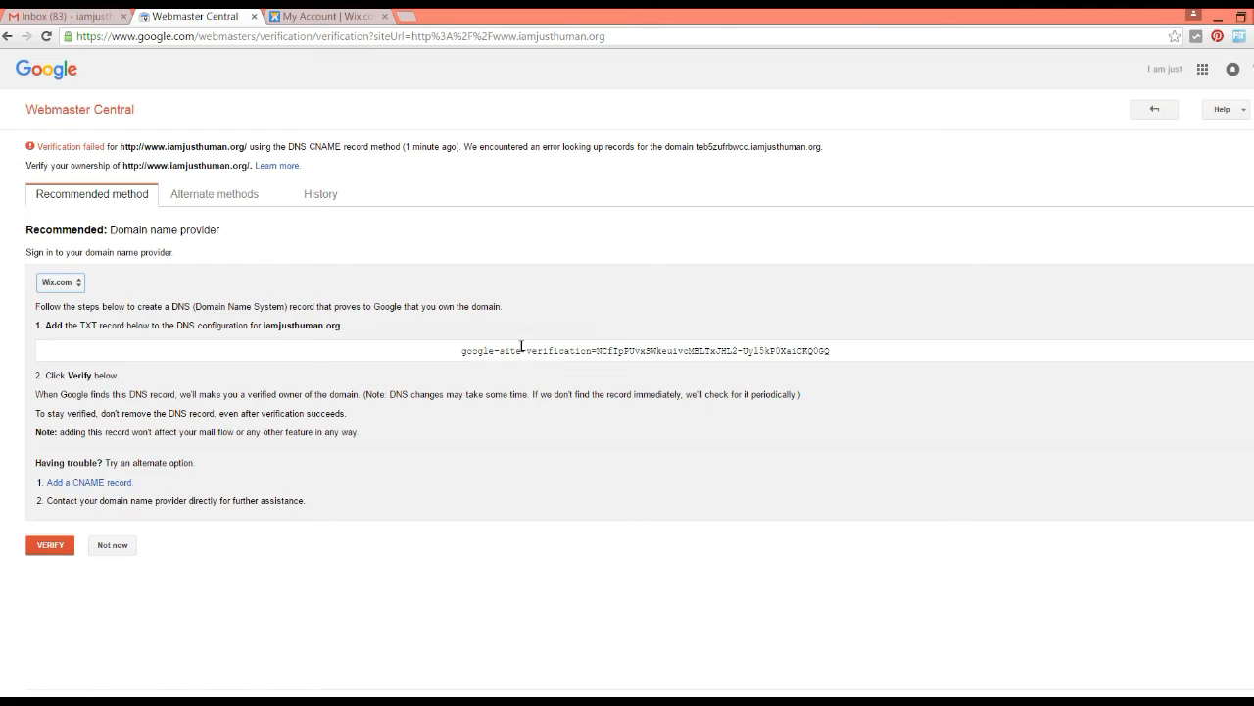
{"action": "mouse_move", "coordinate": [180, 338]}
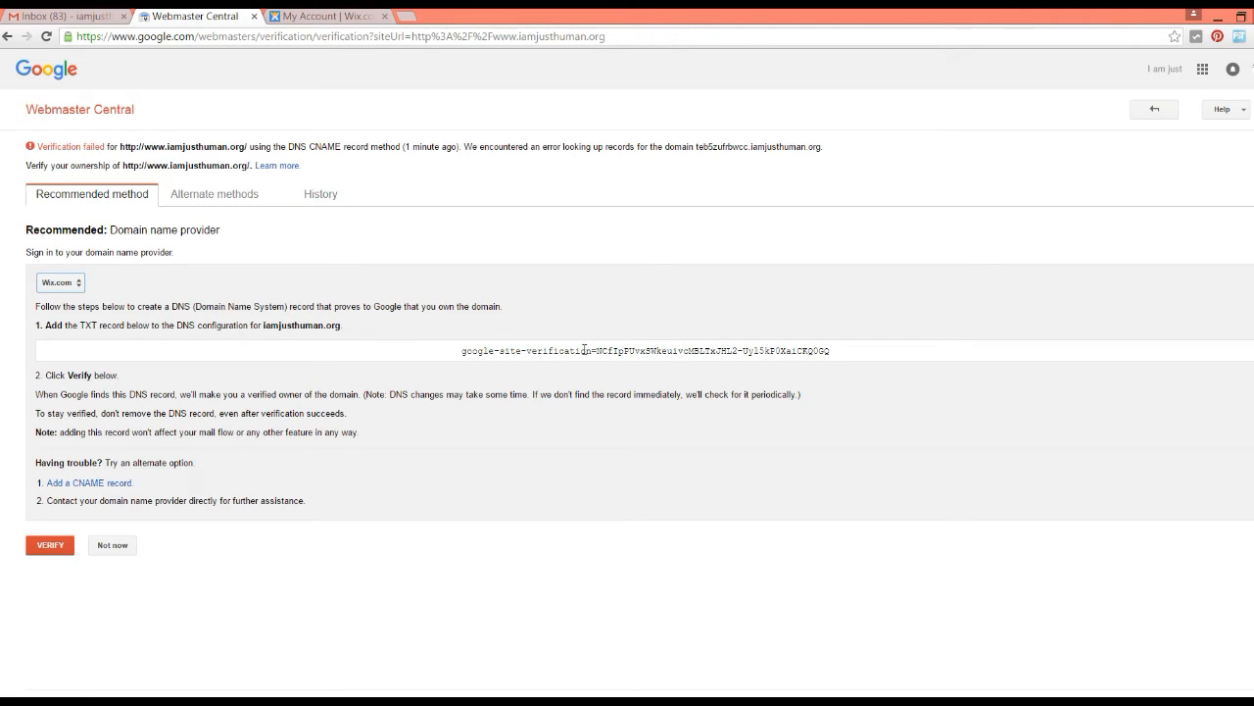
{"action": "mouse_move", "coordinate": [570, 372]}
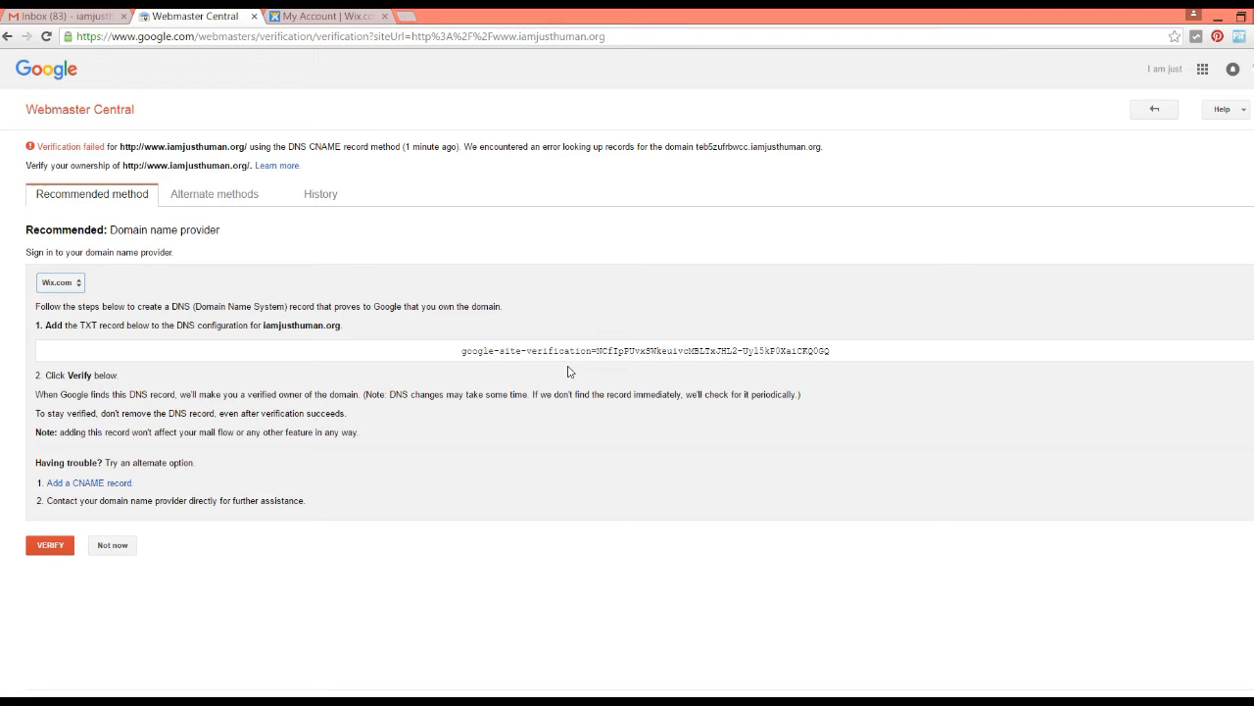
{"action": "mouse_move", "coordinate": [88, 482]}
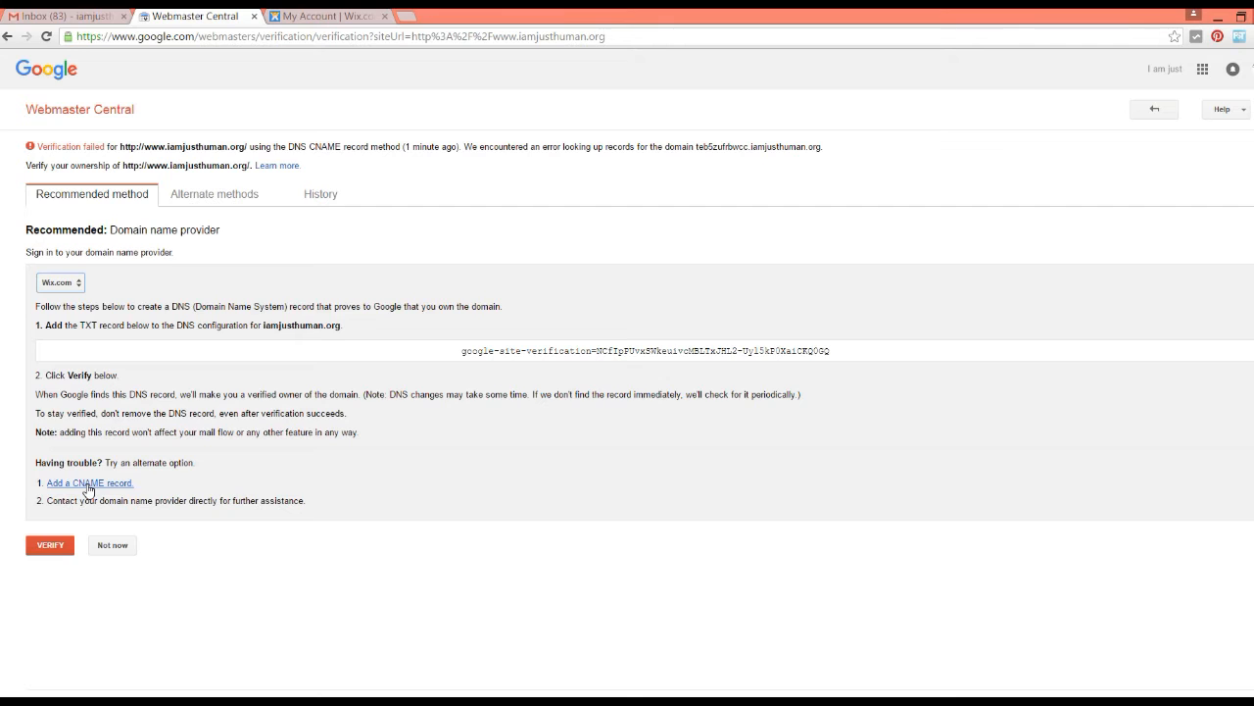
Step: Show the 'Add a CNAME record' instructions, then move to the Wix account dashboard
{"action": "left_click", "coordinate": [89, 482]}
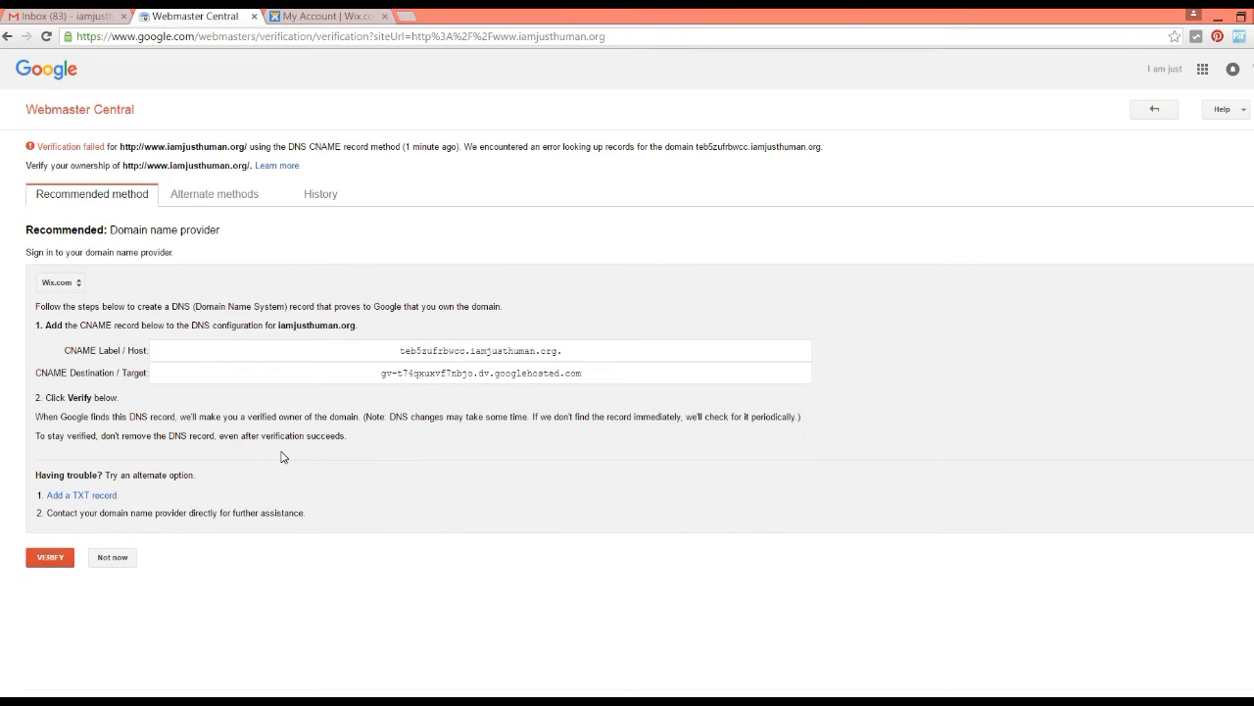
{"action": "mouse_move", "coordinate": [336, 356]}
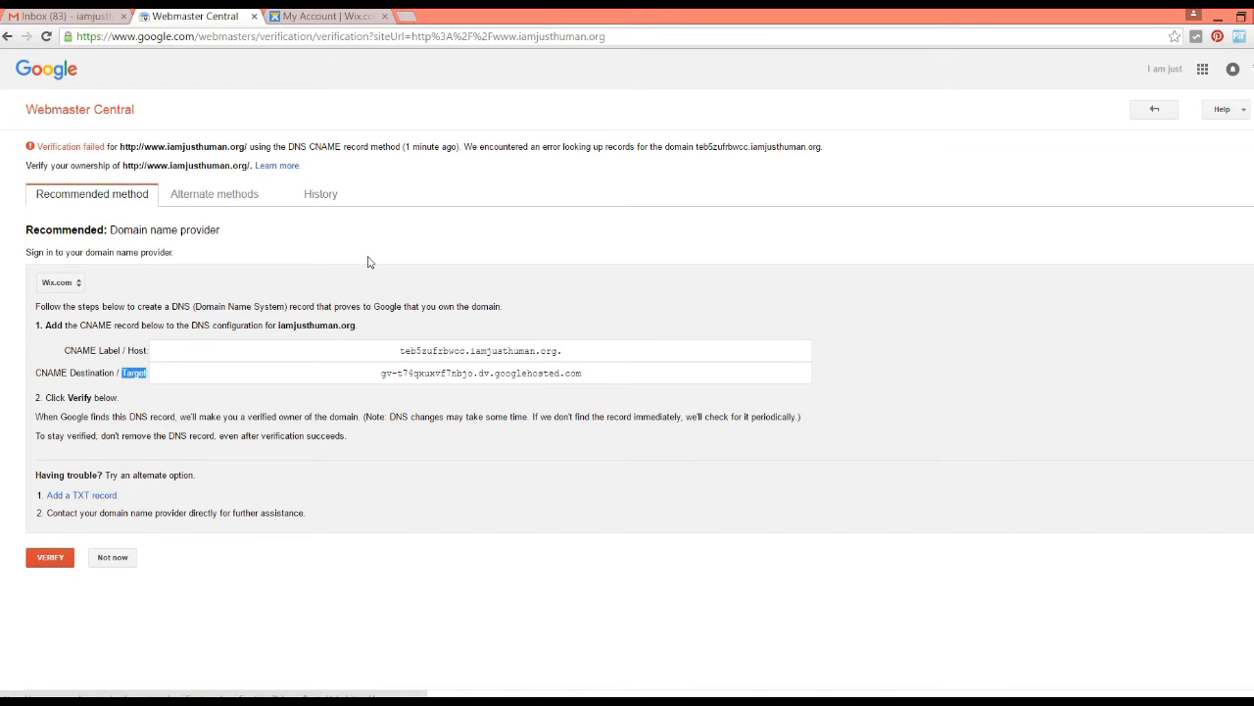
{"action": "left_click", "coordinate": [328, 15]}
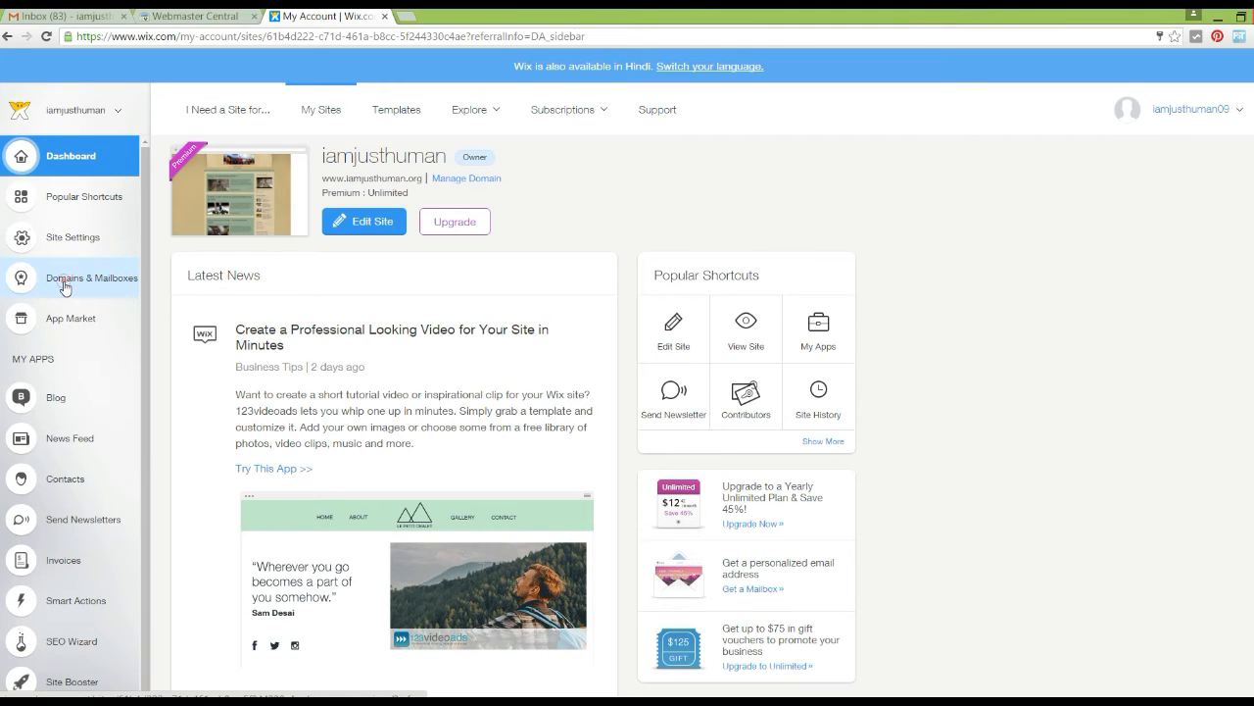
Step: Expand the iamjusthuman.org domain's details under Domains & Mailboxes
{"action": "left_click", "coordinate": [93, 277]}
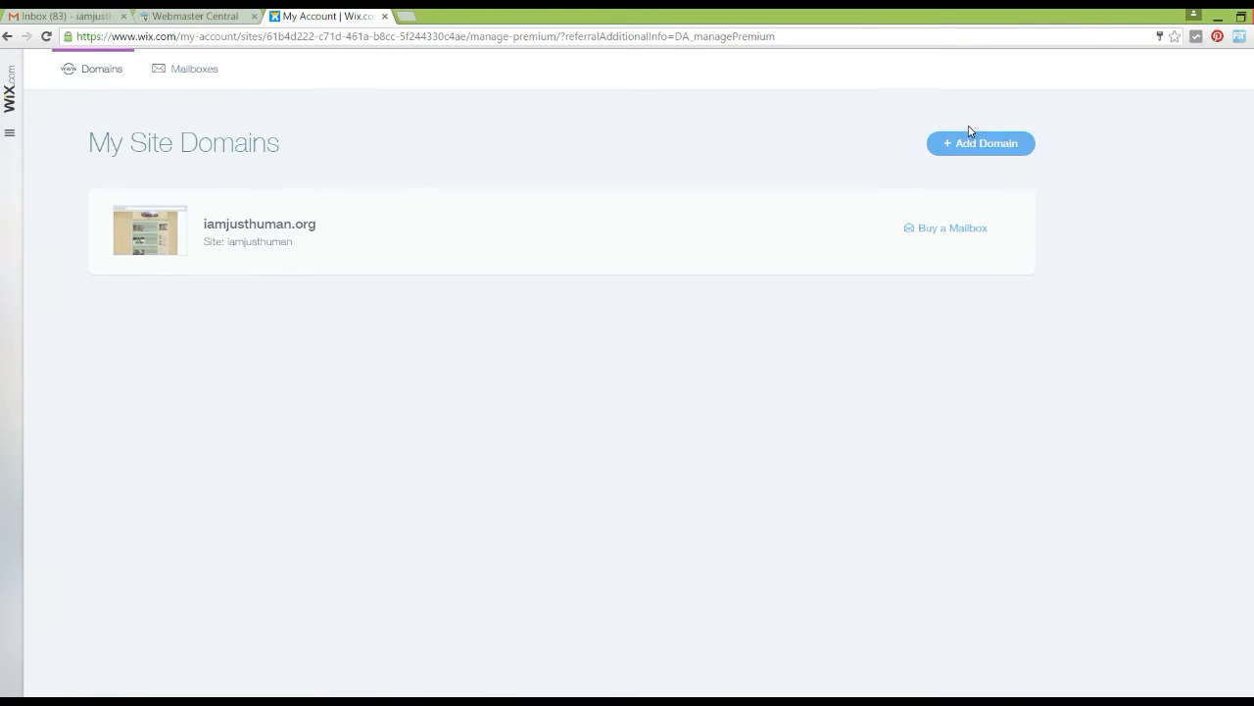
{"action": "left_click", "coordinate": [259, 231]}
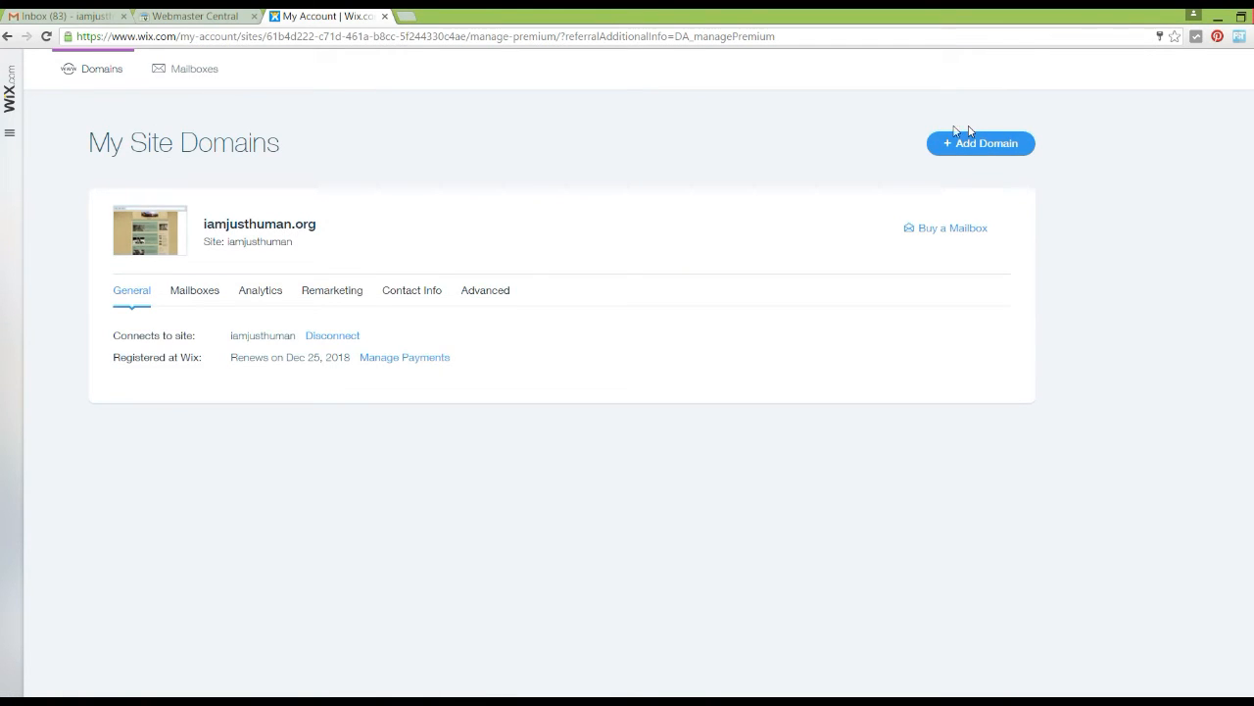
{"action": "mouse_move", "coordinate": [485, 290]}
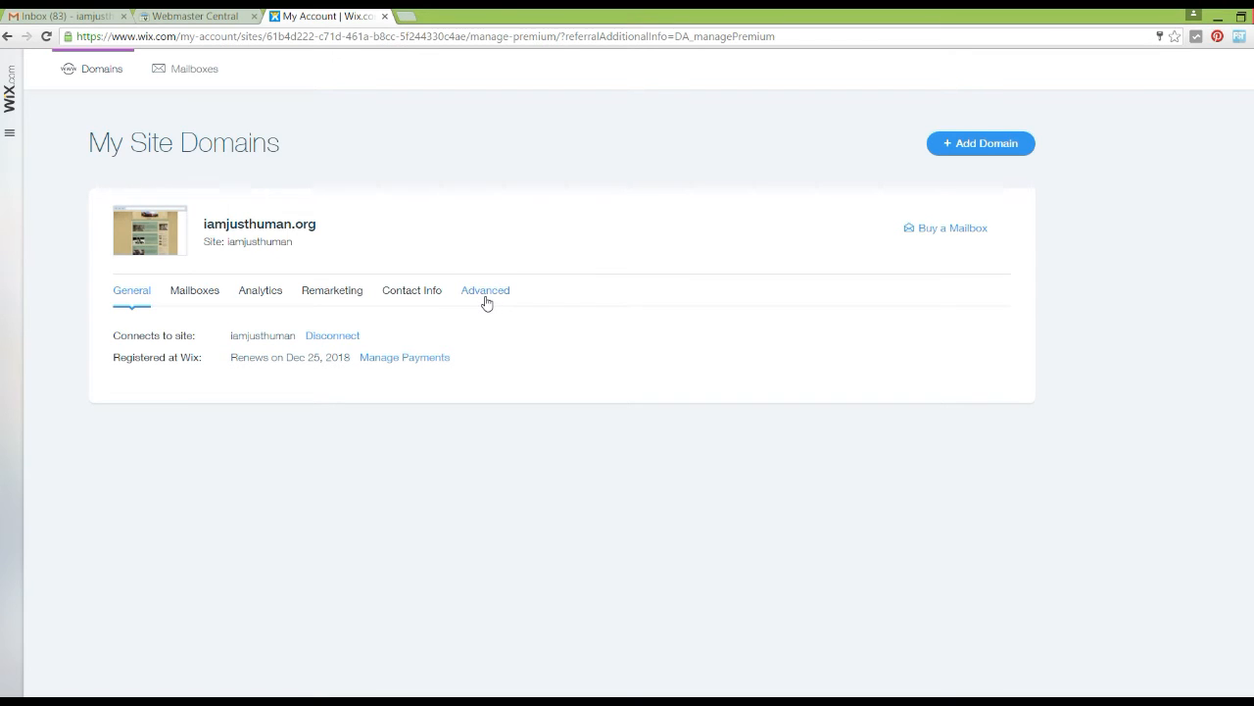
Step: Open iamjusthuman.org's DNS records for editing and start a new CNAME host
{"action": "left_click", "coordinate": [485, 291]}
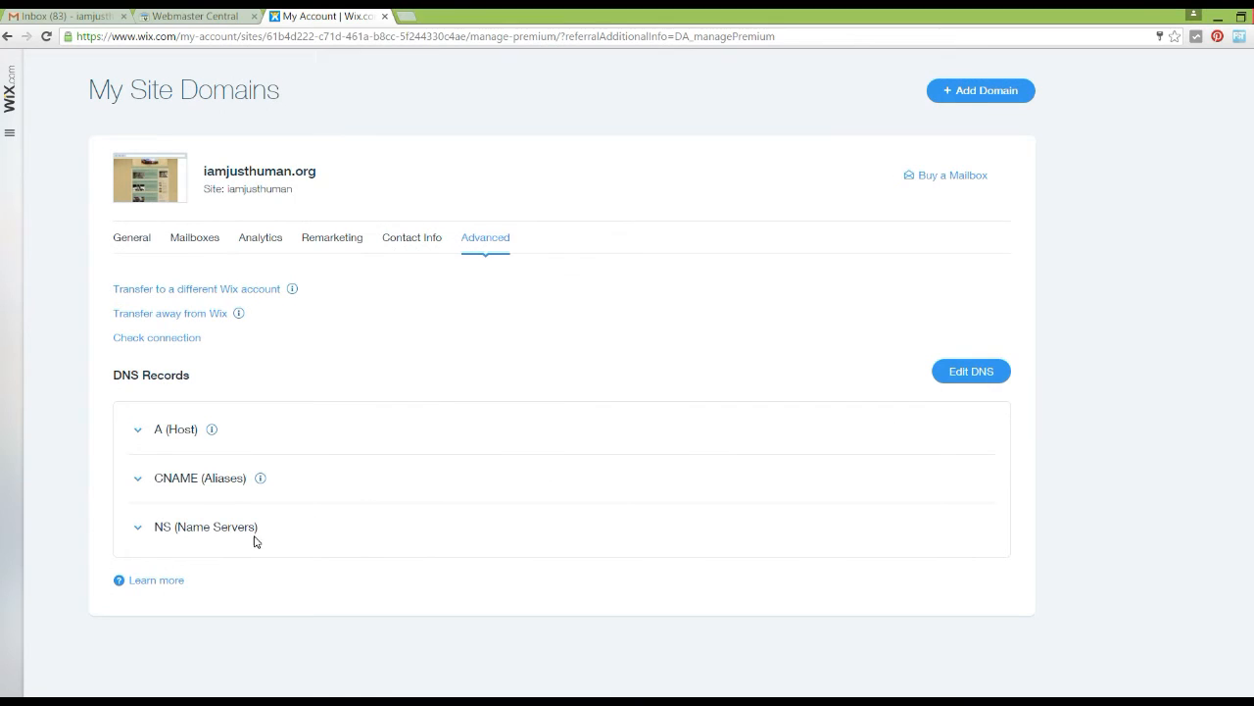
{"action": "mouse_move", "coordinate": [157, 492]}
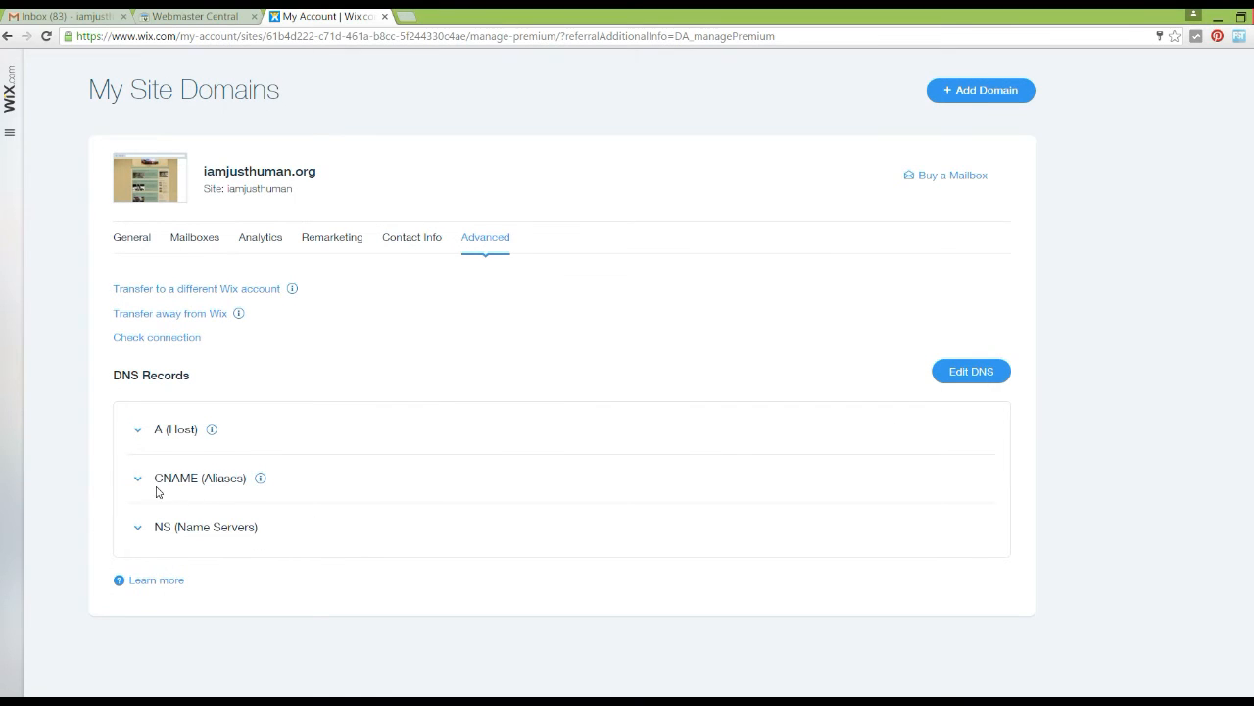
{"action": "mouse_move", "coordinate": [284, 490]}
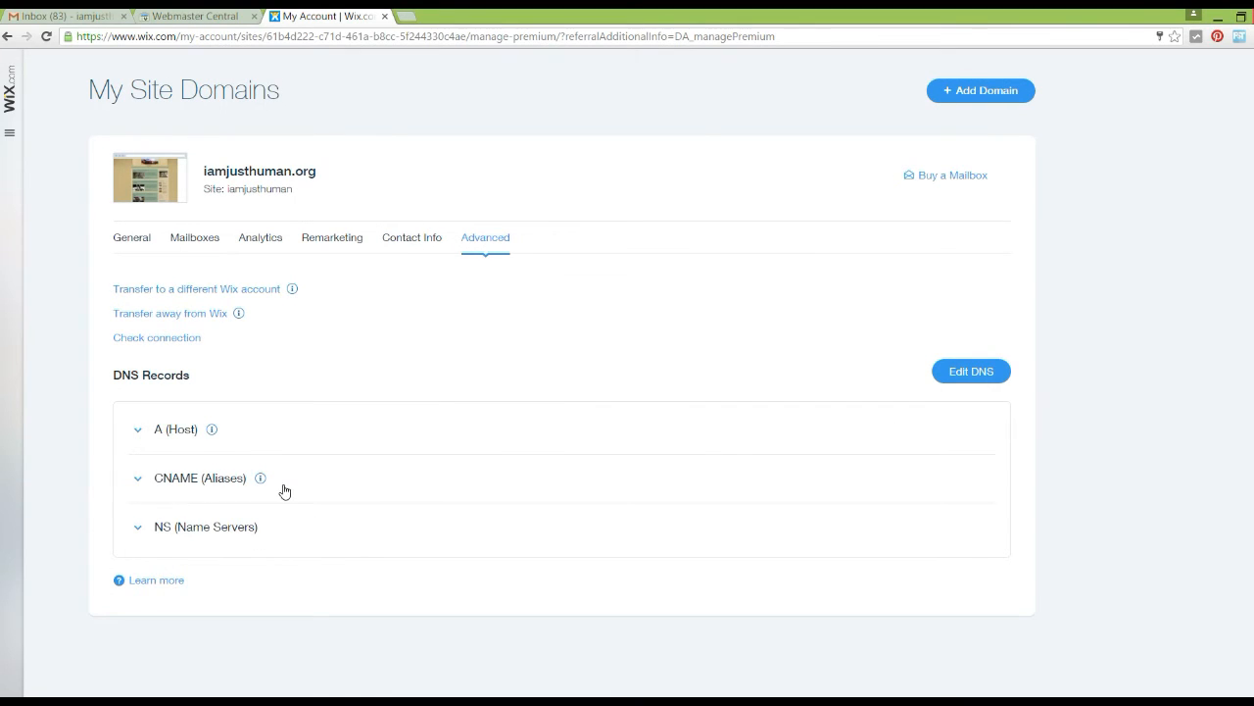
{"action": "mouse_move", "coordinate": [970, 370]}
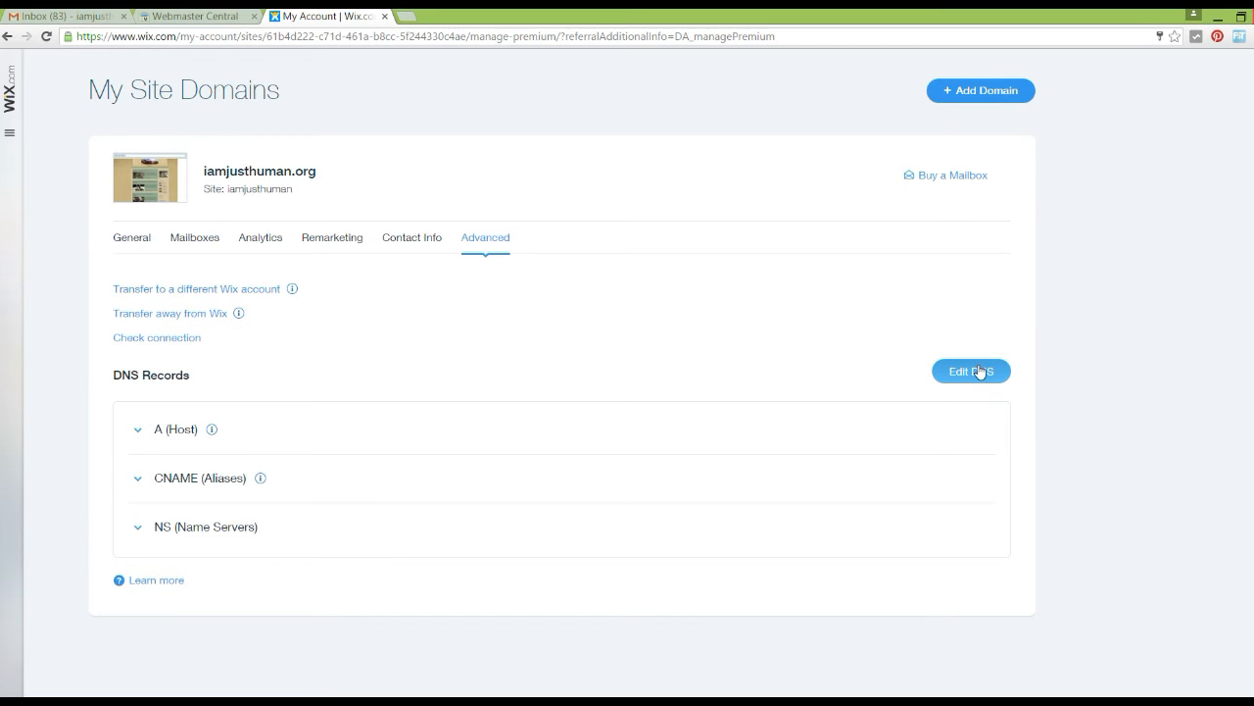
{"action": "left_click", "coordinate": [970, 370]}
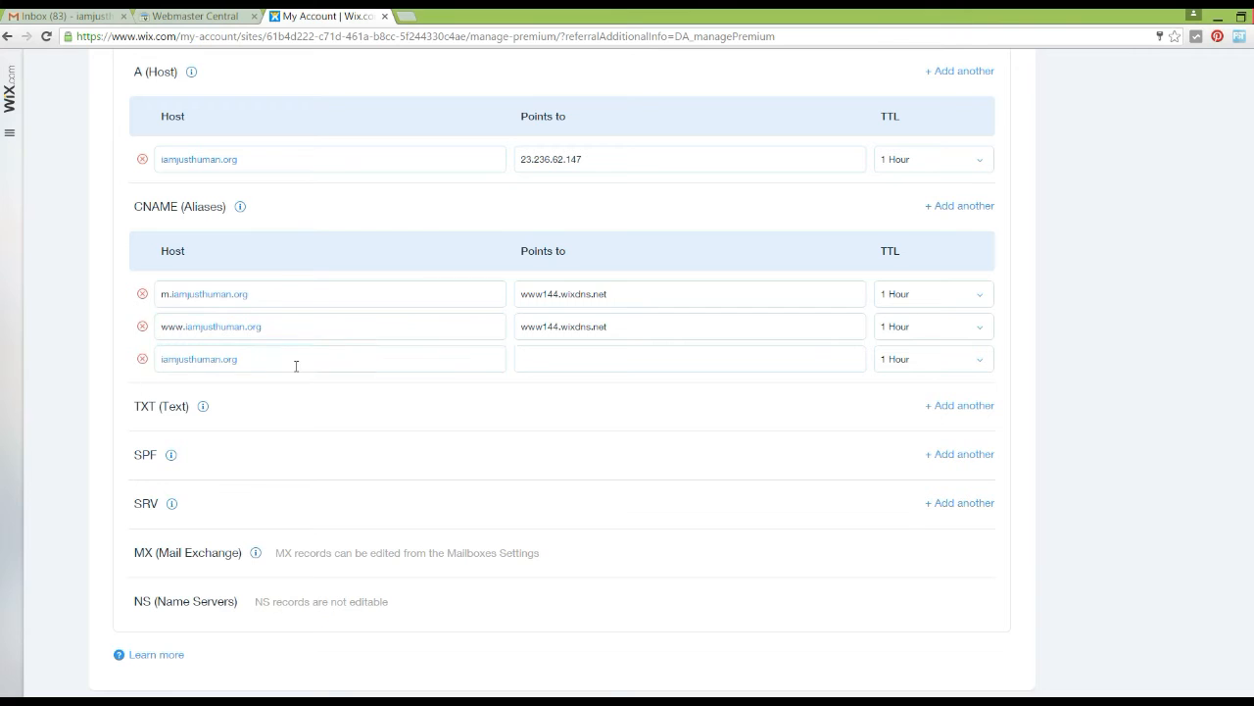
{"action": "left_click", "coordinate": [284, 359]}
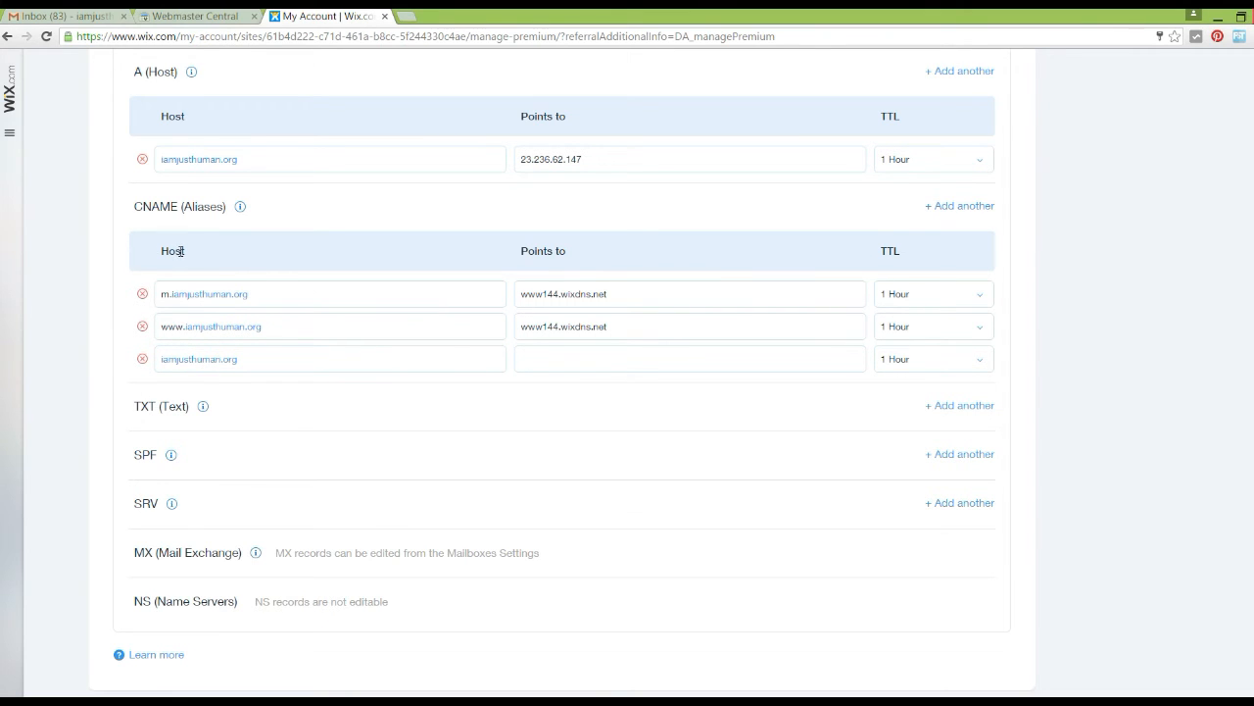
{"action": "double_click", "coordinate": [172, 251]}
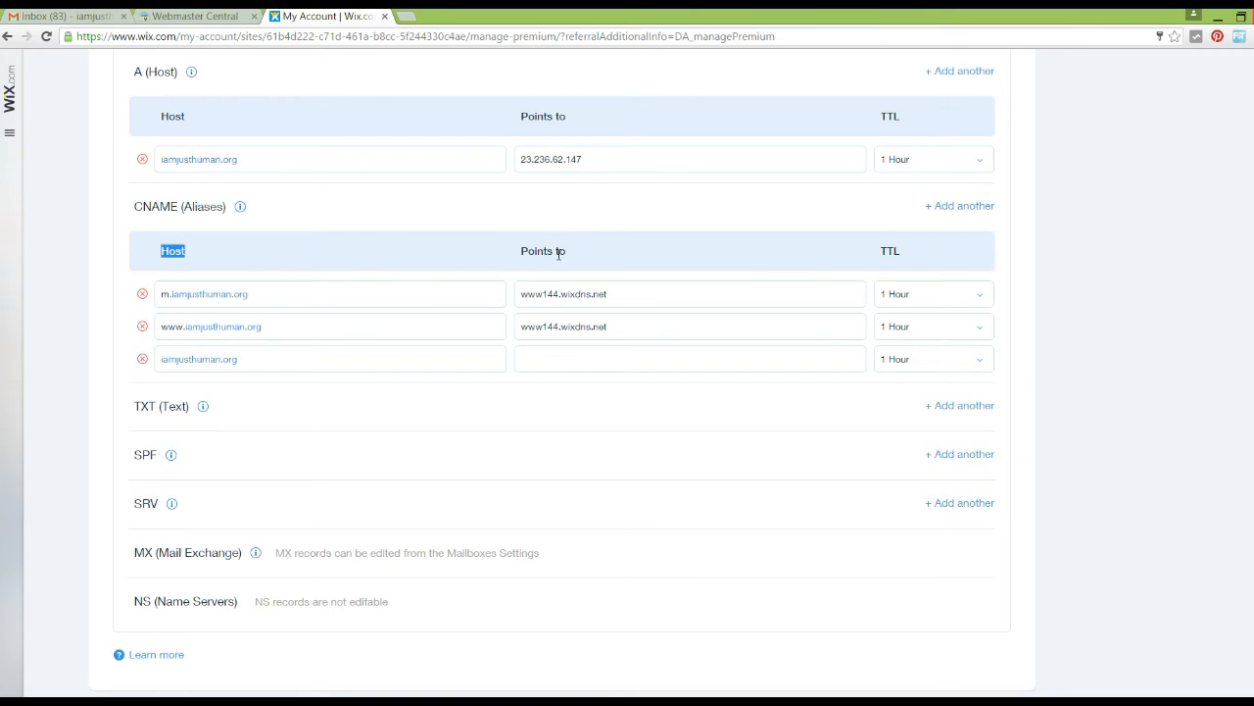
{"action": "left_click", "coordinate": [196, 16]}
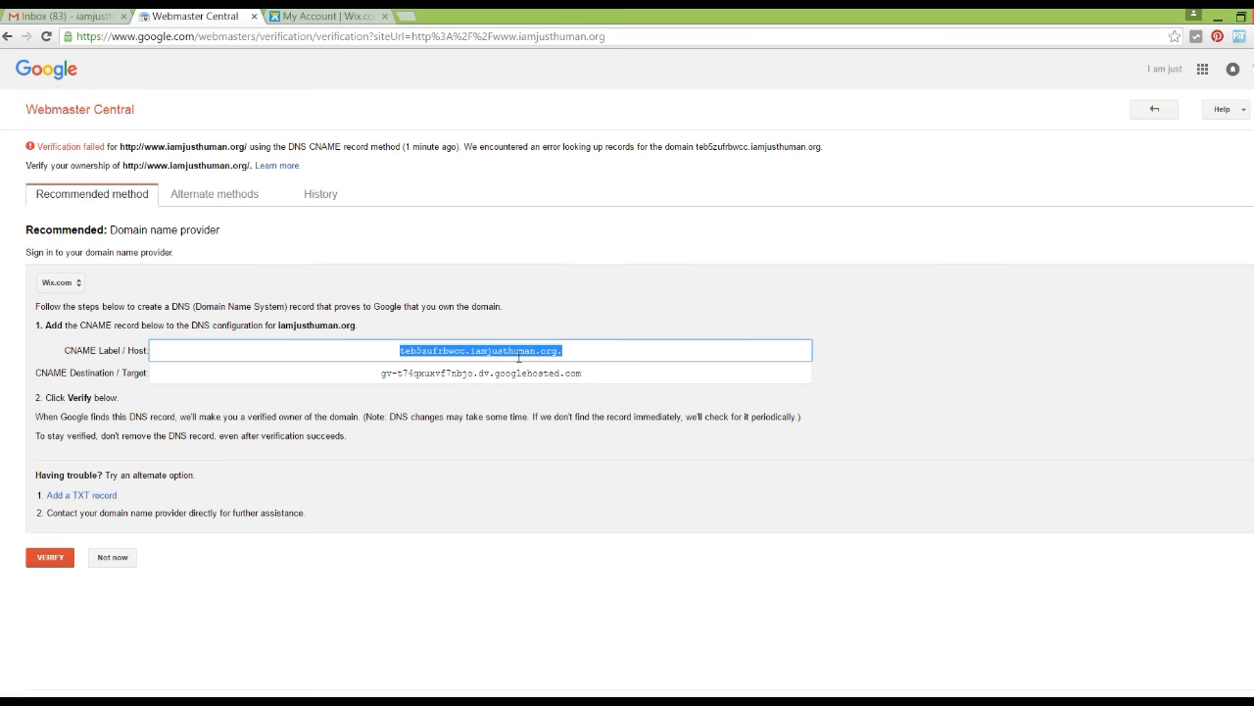
Step: Enter Google's CNAME host and target gv-t74qxuxvf7nbjo.dv.googlehosted.com in the new record
{"action": "left_click", "coordinate": [326, 16]}
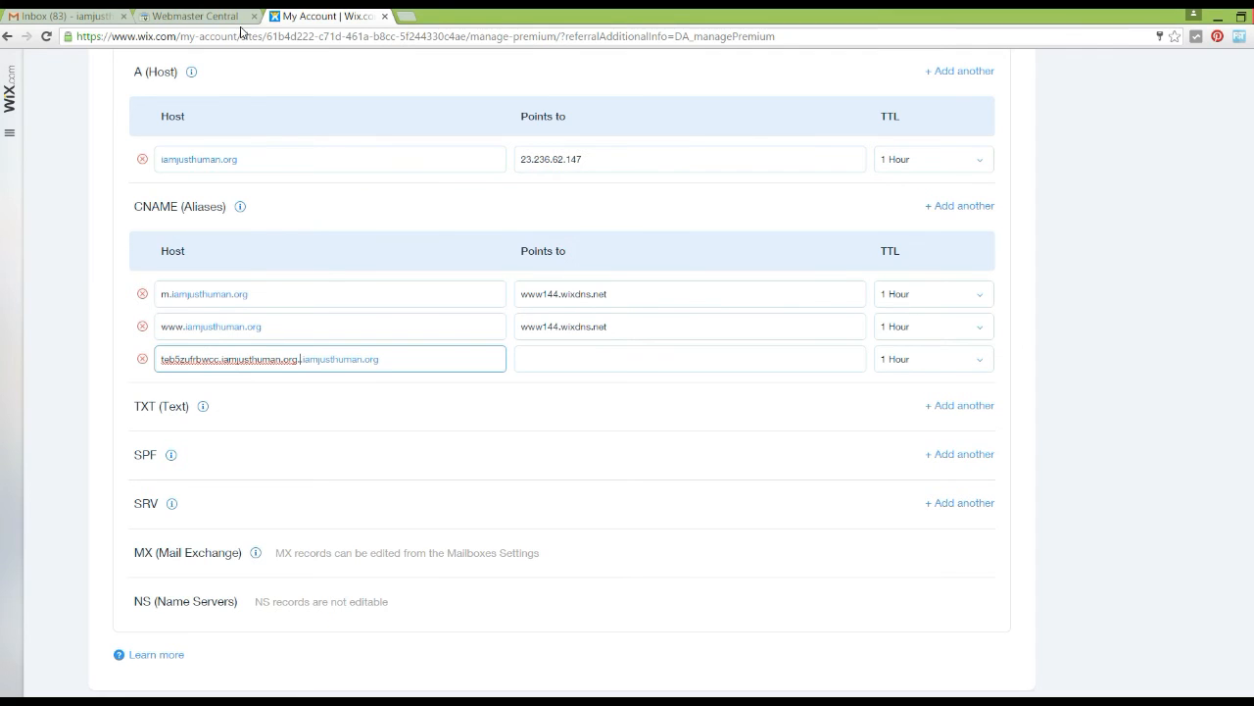
{"action": "left_click", "coordinate": [191, 15]}
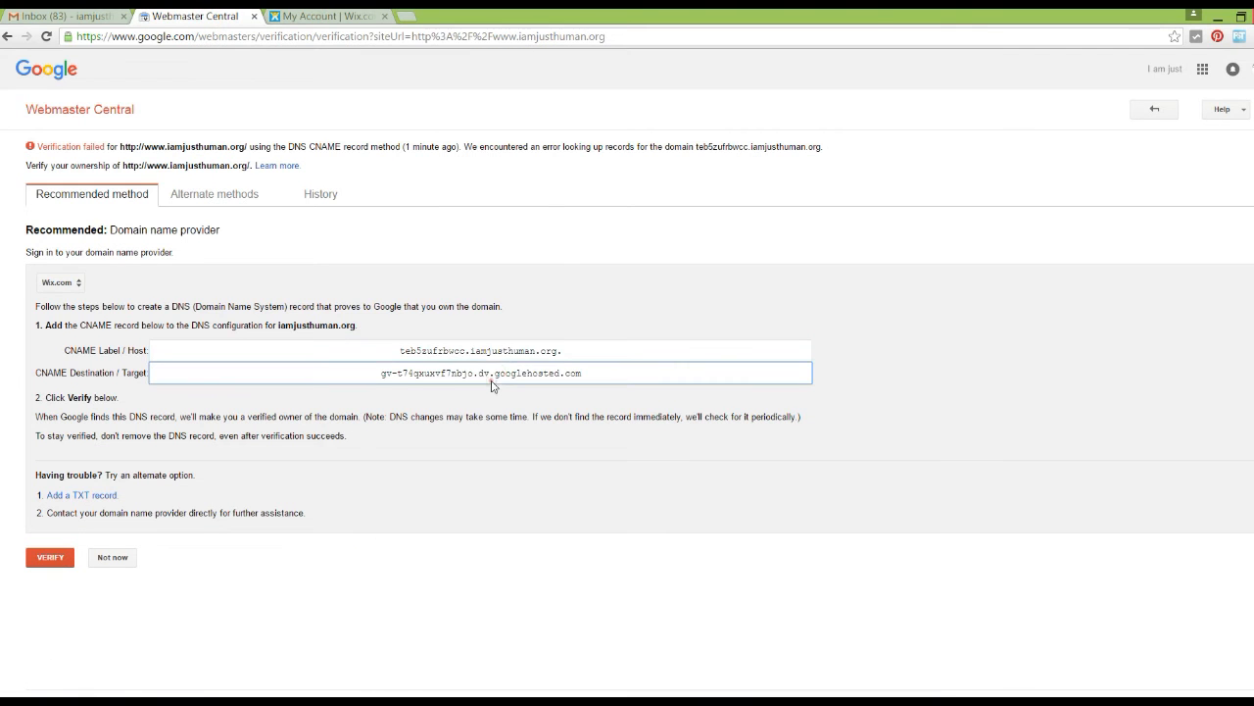
{"action": "left_click", "coordinate": [323, 15]}
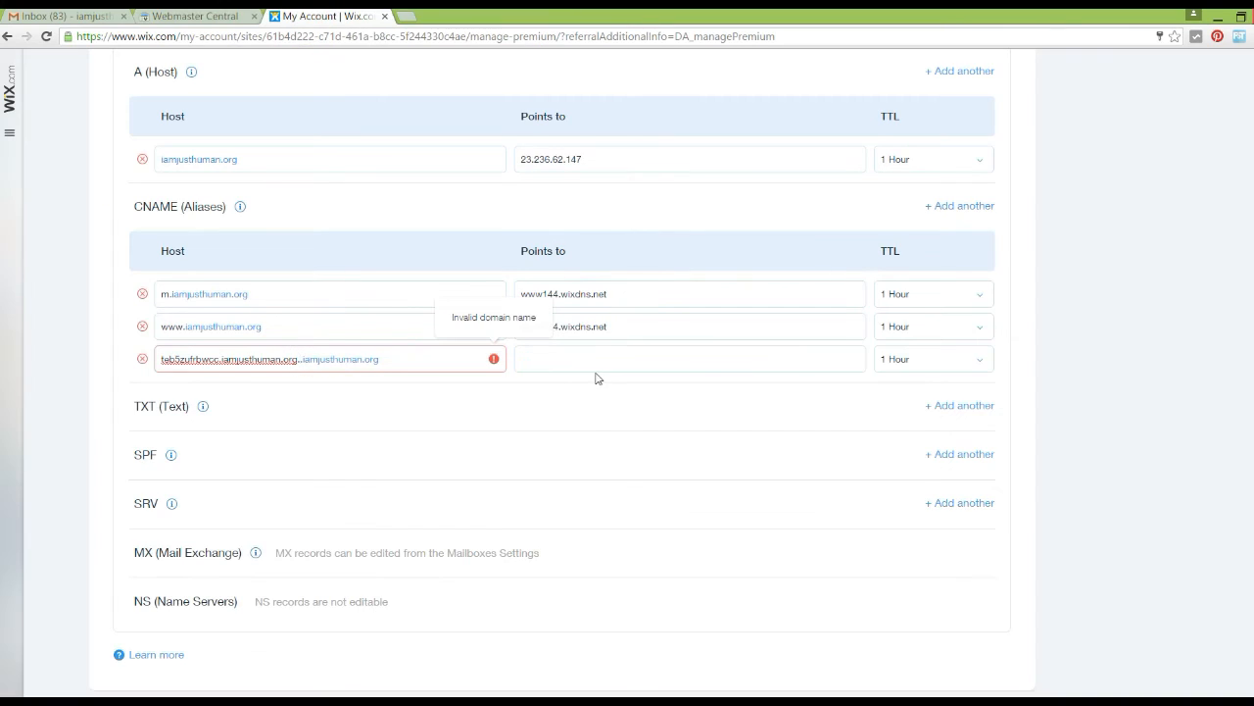
{"action": "type", "text": "gv-t74qxuxvf7nbjo.dv.googlehosted.com"}
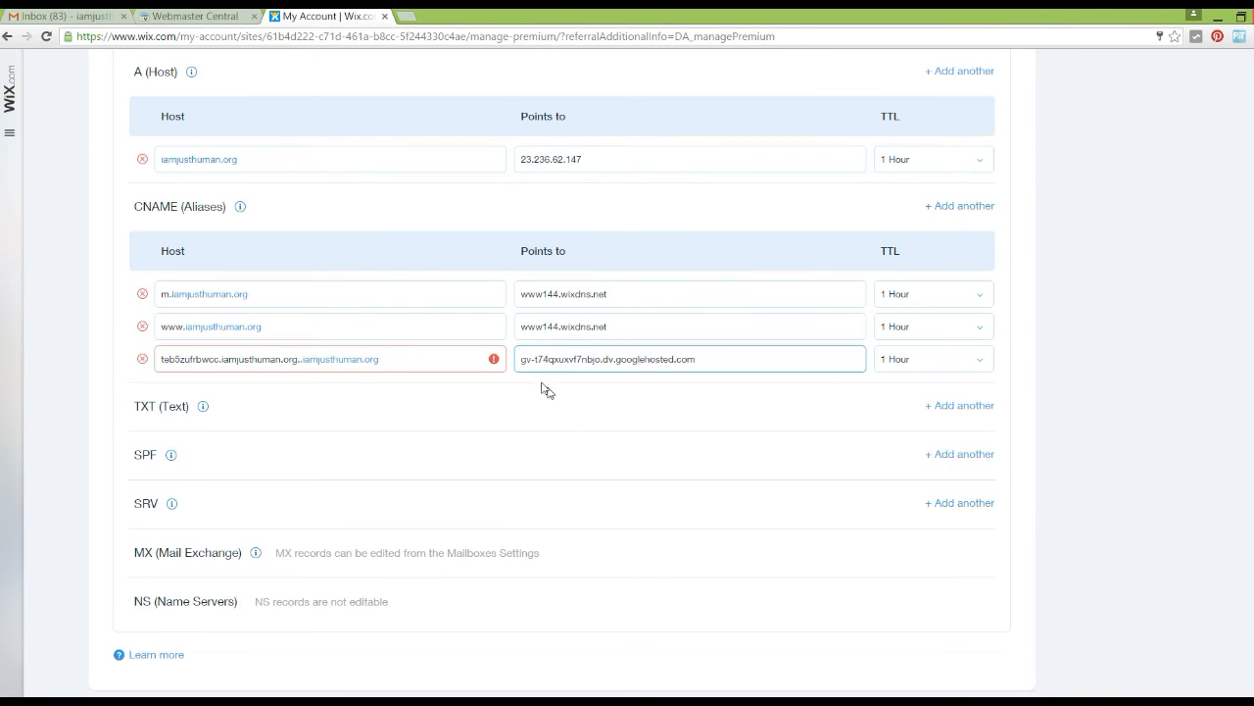
{"action": "mouse_move", "coordinate": [494, 359]}
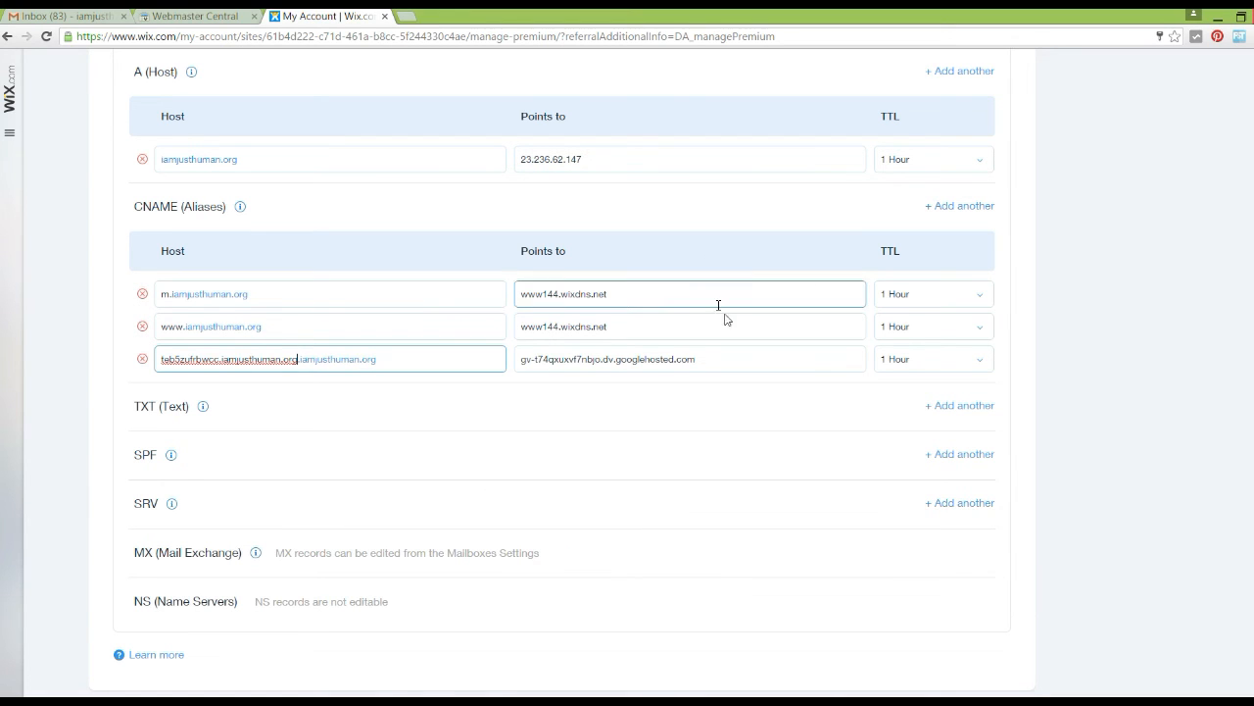
{"action": "left_click", "coordinate": [690, 358]}
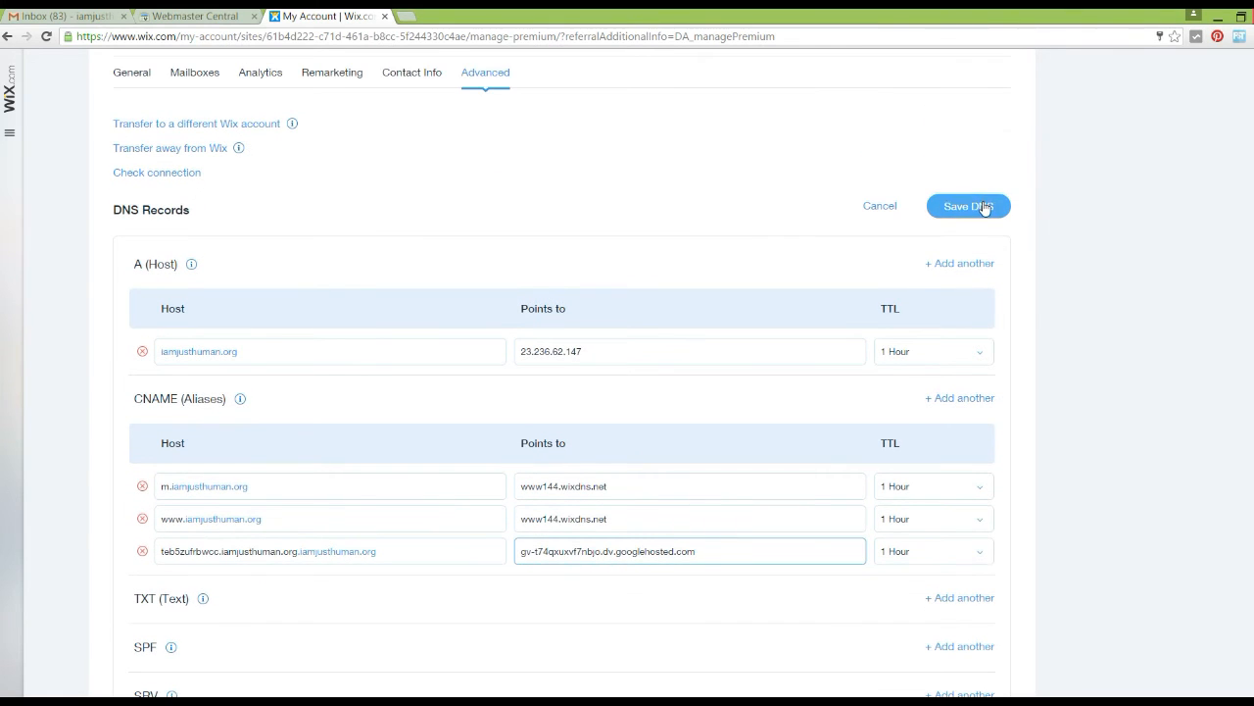
Step: Save the Wix DNS records with the Google CNAME and return to Webmaster Central
{"action": "left_click", "coordinate": [968, 206]}
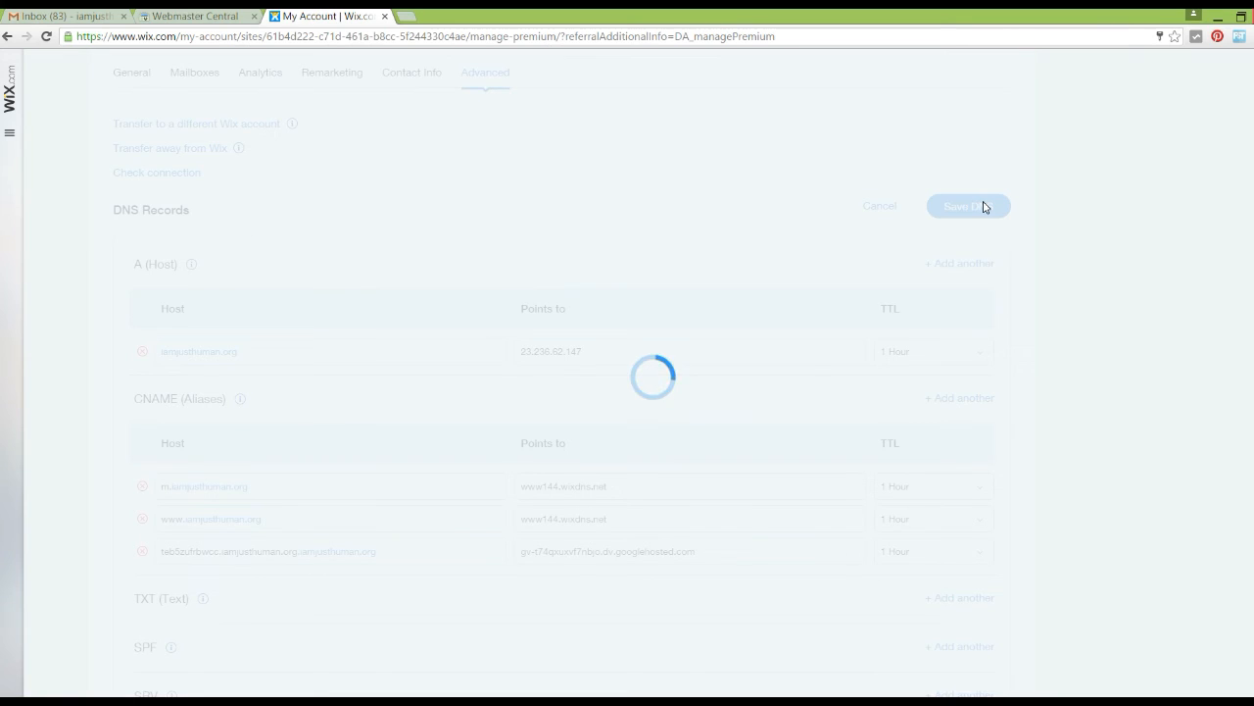
{"action": "left_click", "coordinate": [970, 206]}
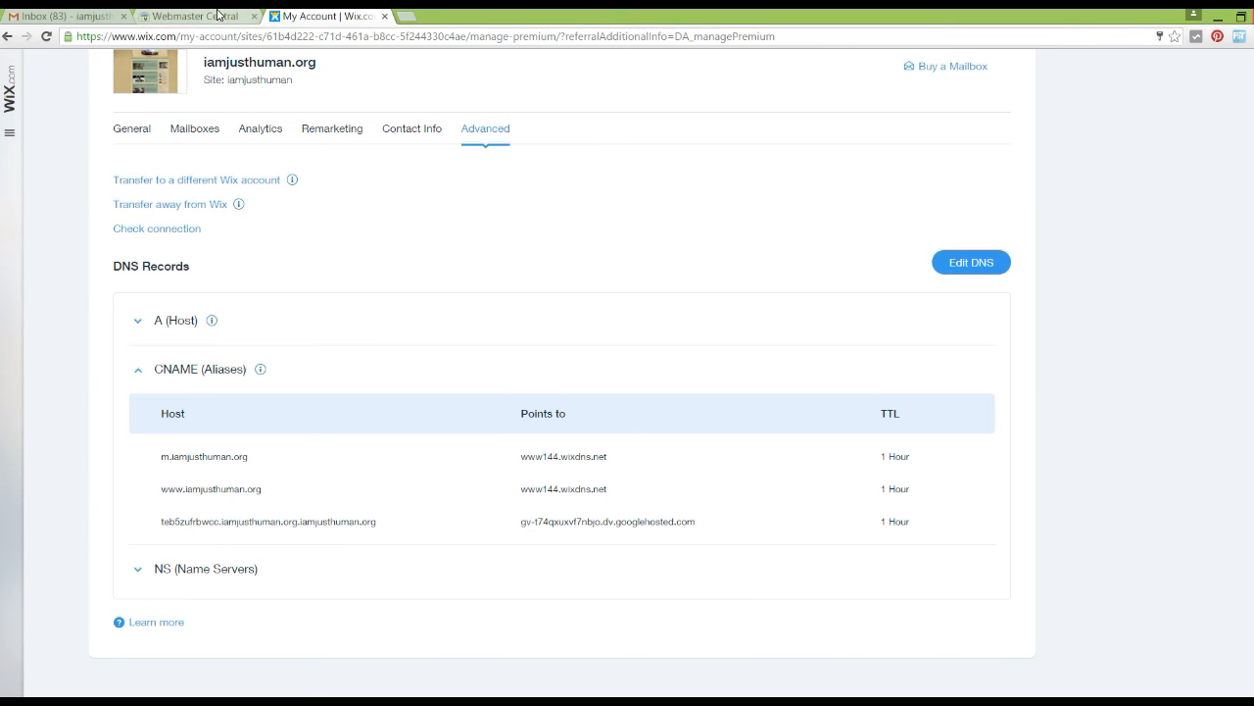
{"action": "left_click", "coordinate": [196, 16]}
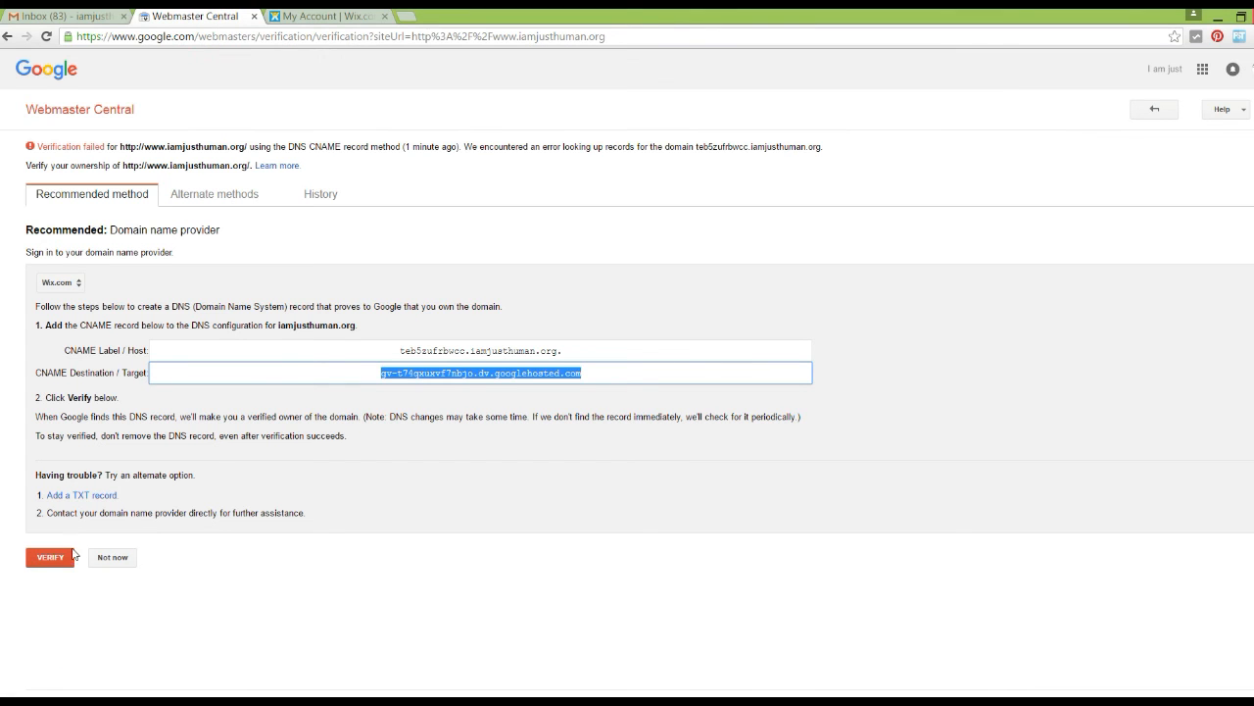
Step: Verify iamjusthuman.org ownership through the CNAME record in Webmaster Central
{"action": "left_click", "coordinate": [50, 556]}
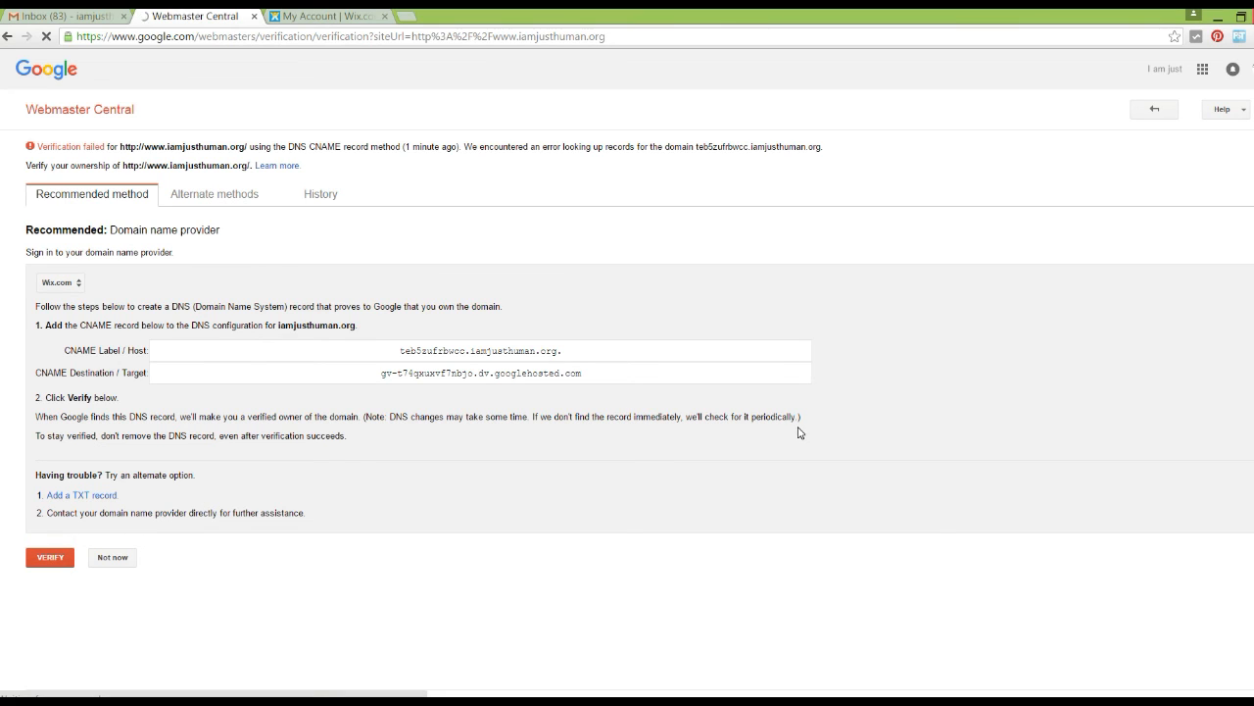
{"action": "left_click", "coordinate": [49, 556]}
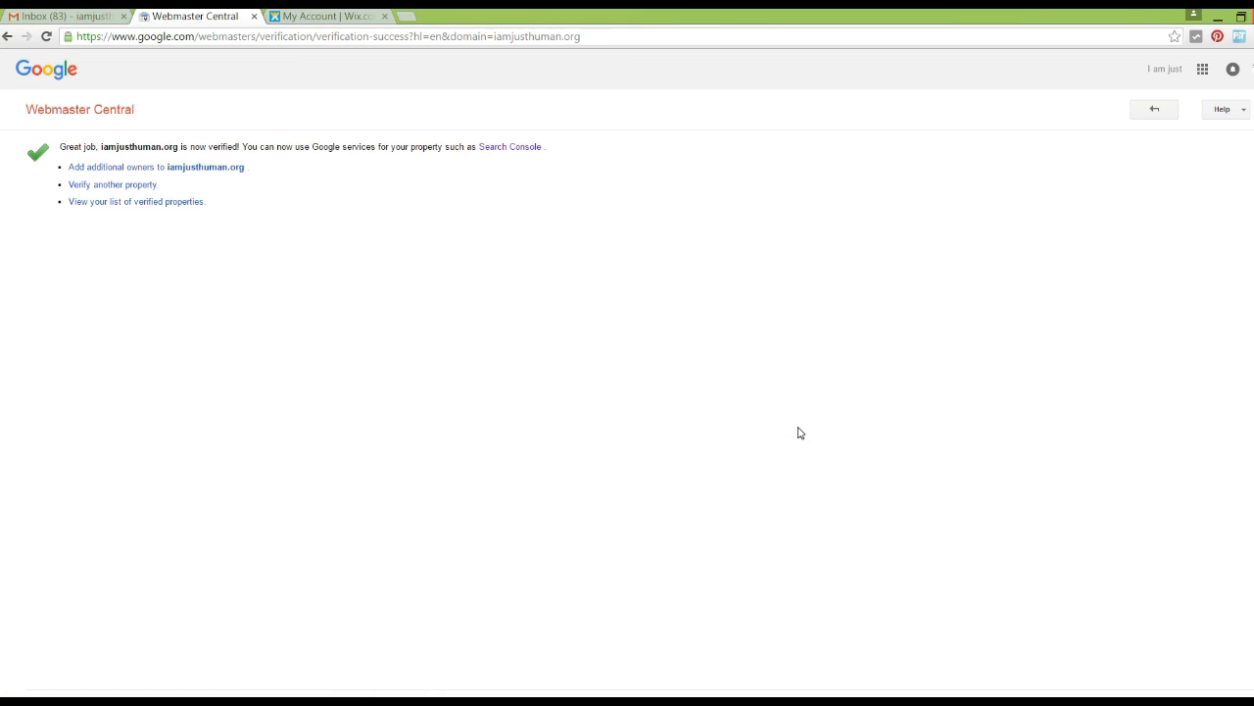
{"action": "mouse_move", "coordinate": [261, 165]}
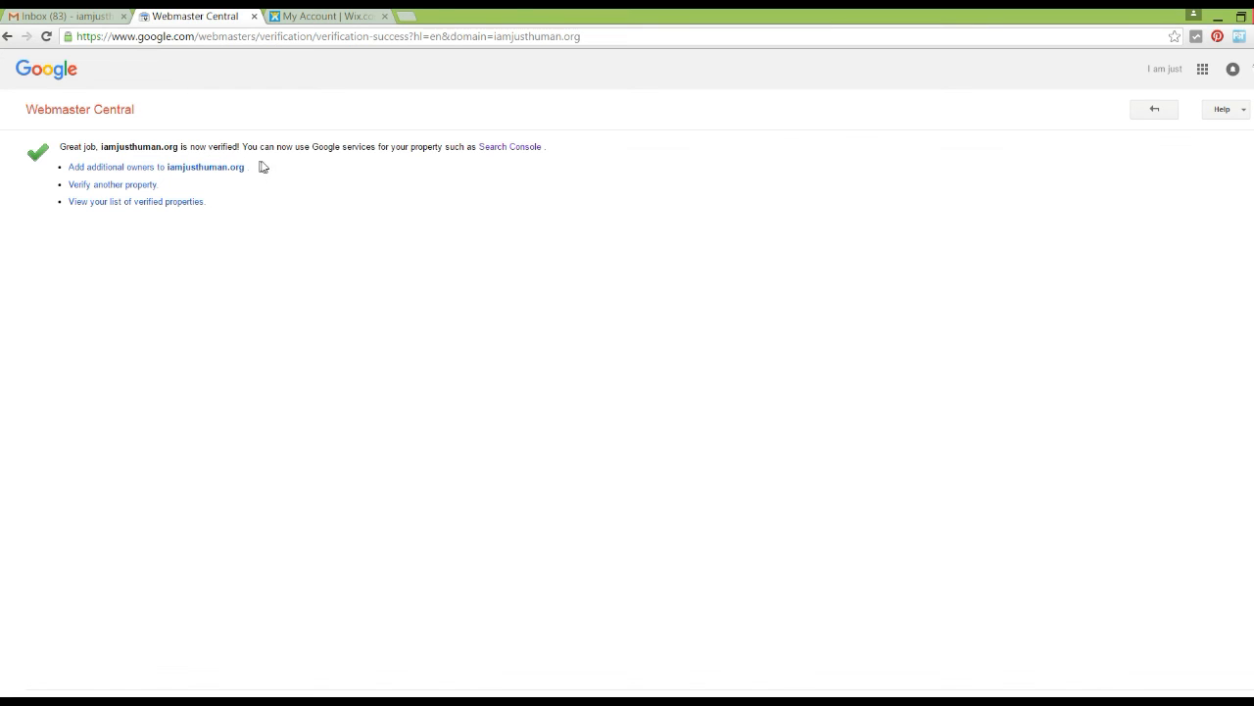
{"action": "mouse_move", "coordinate": [410, 170]}
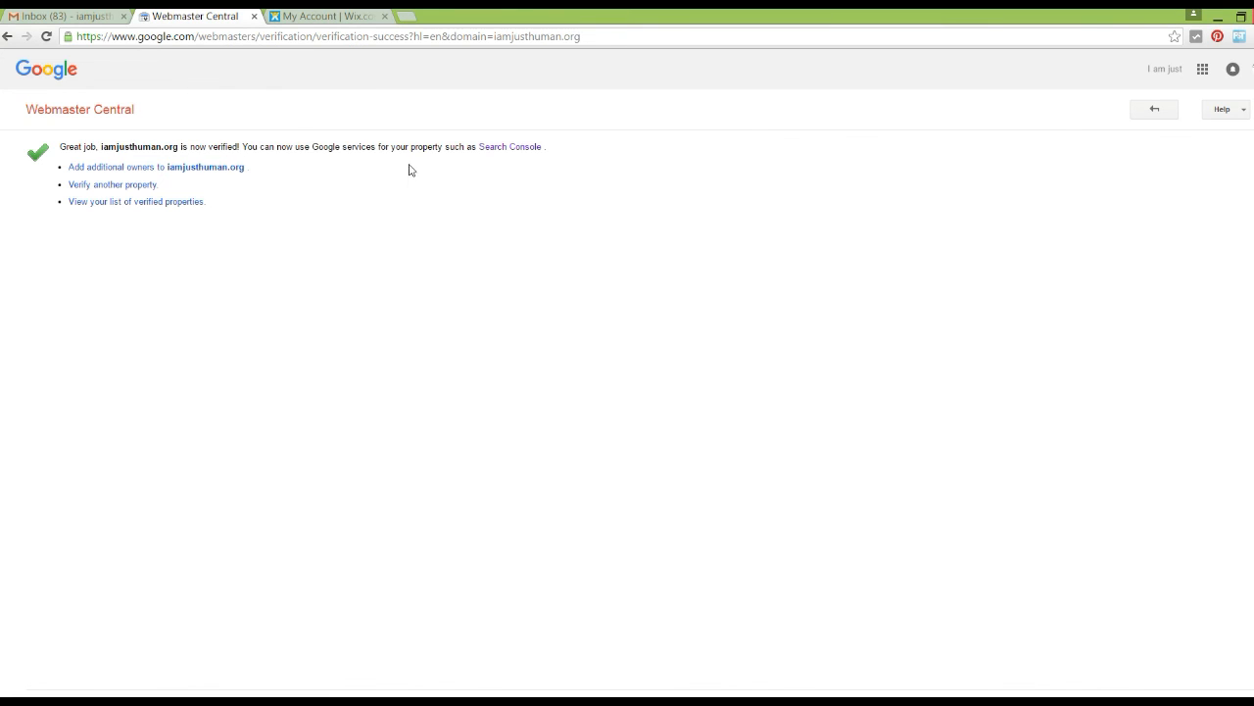
{"action": "mouse_move", "coordinate": [510, 146]}
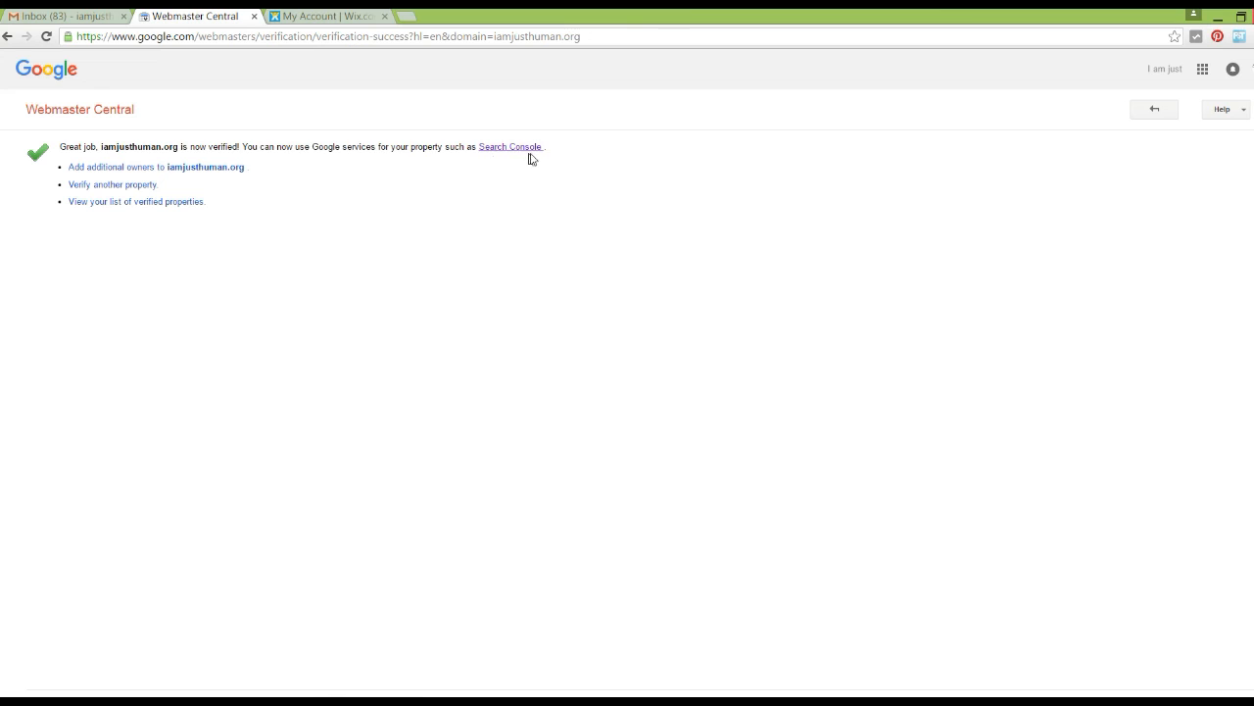
{"action": "mouse_move", "coordinate": [560, 185]}
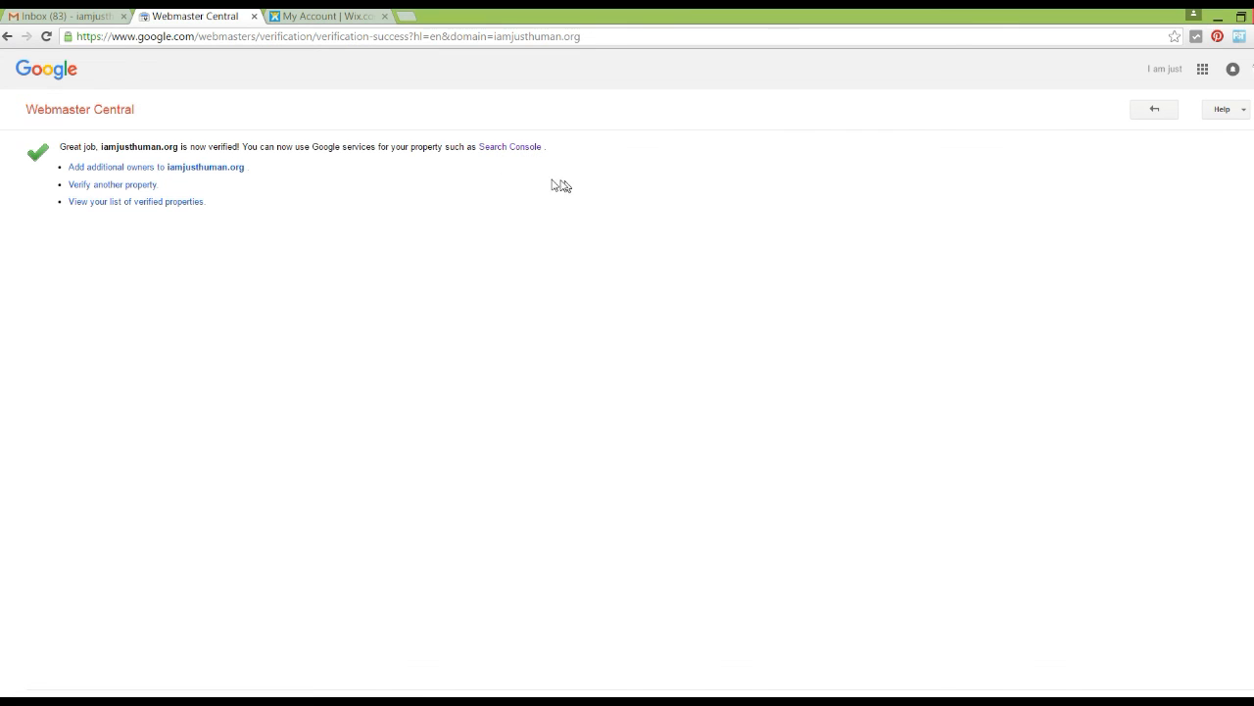
{"action": "mouse_move", "coordinate": [144, 167]}
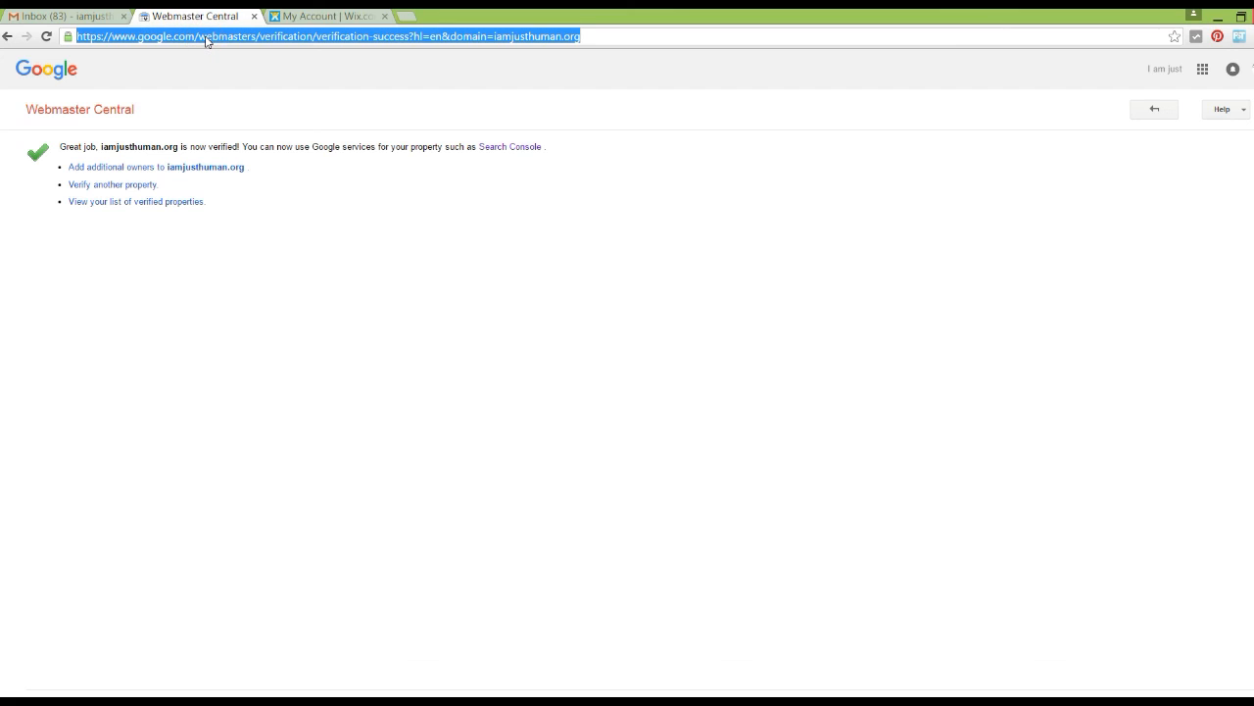
Step: Go to youtube.com to check the associated website's Success status in advanced settings
{"action": "type", "text": "youtube.com/advanced_settings"}
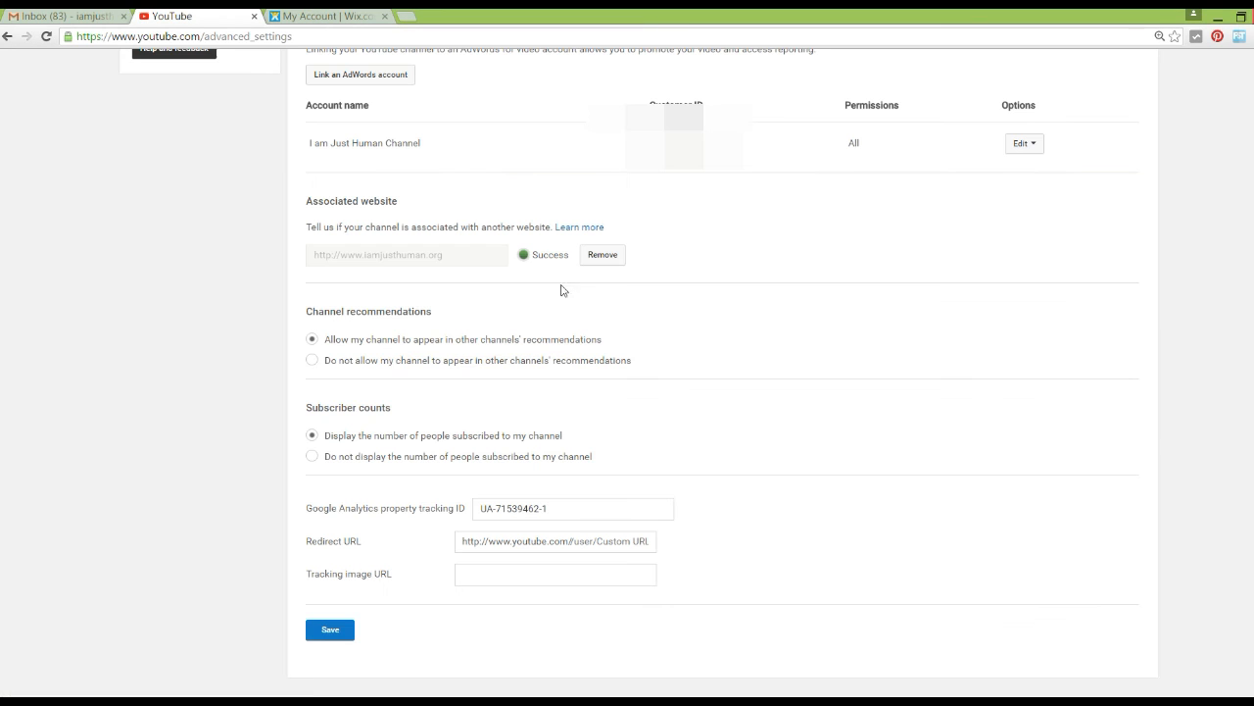
{"action": "mouse_move", "coordinate": [449, 273]}
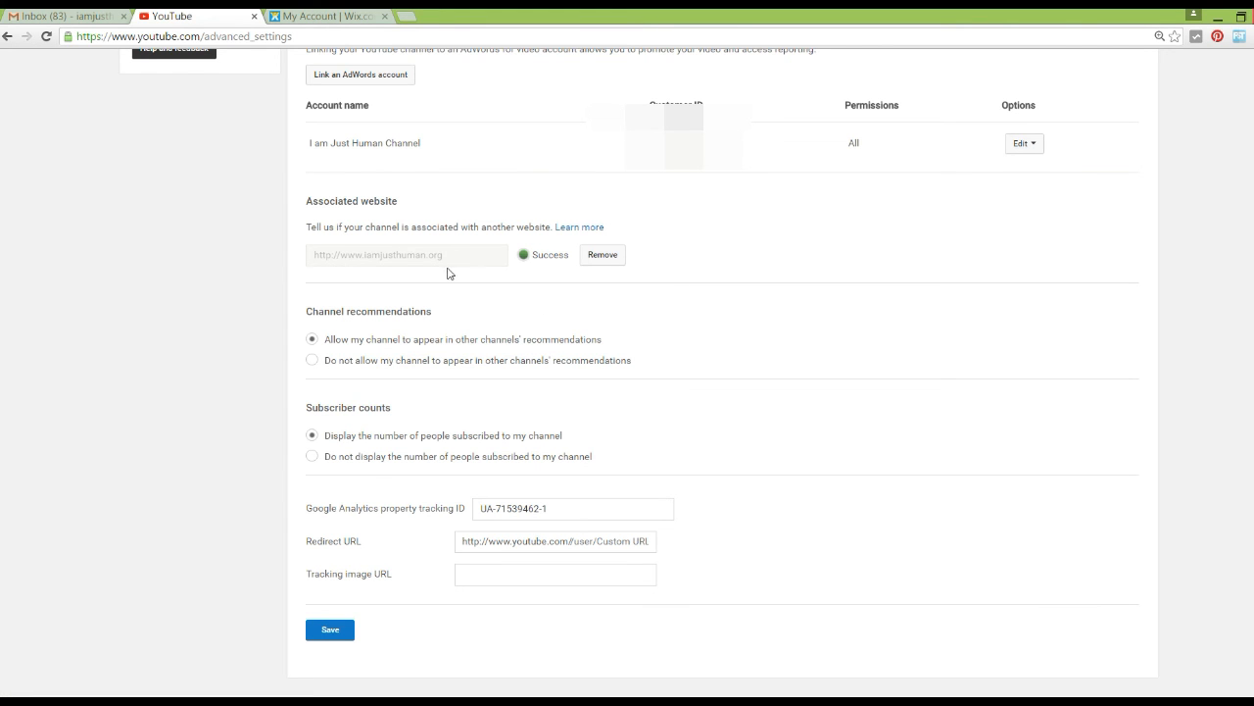
{"action": "mouse_move", "coordinate": [479, 277]}
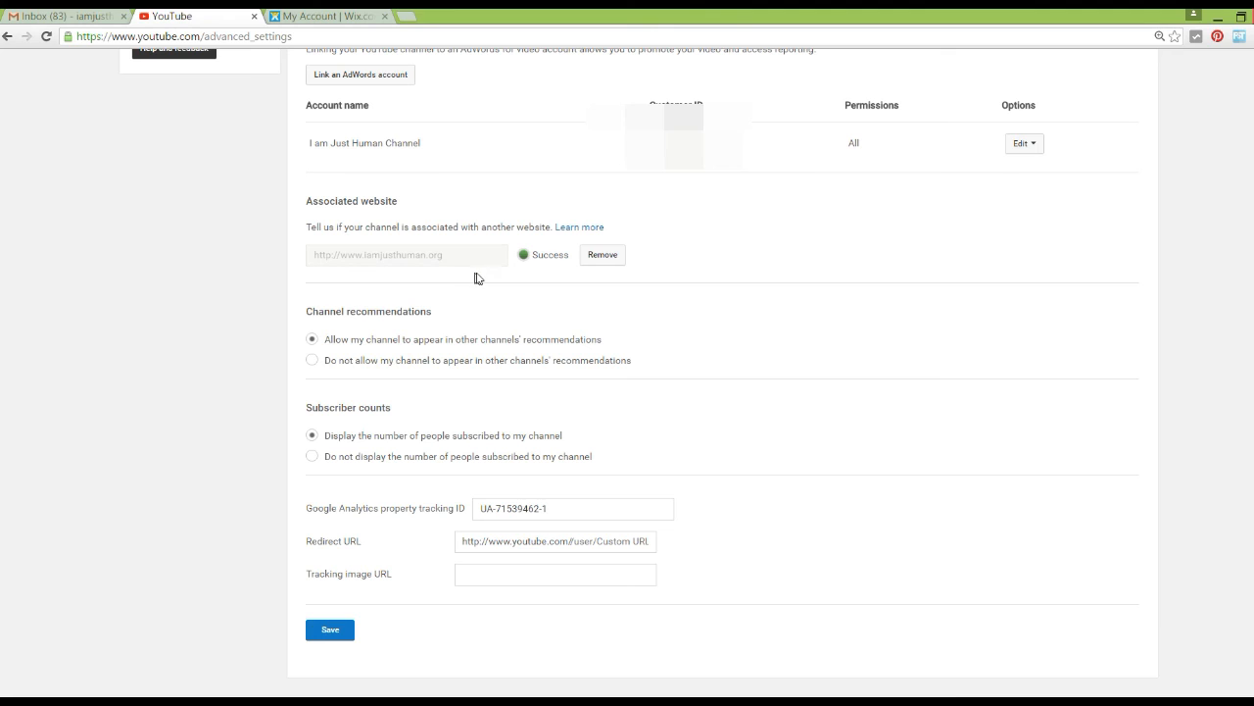
{"action": "mouse_move", "coordinate": [542, 259]}
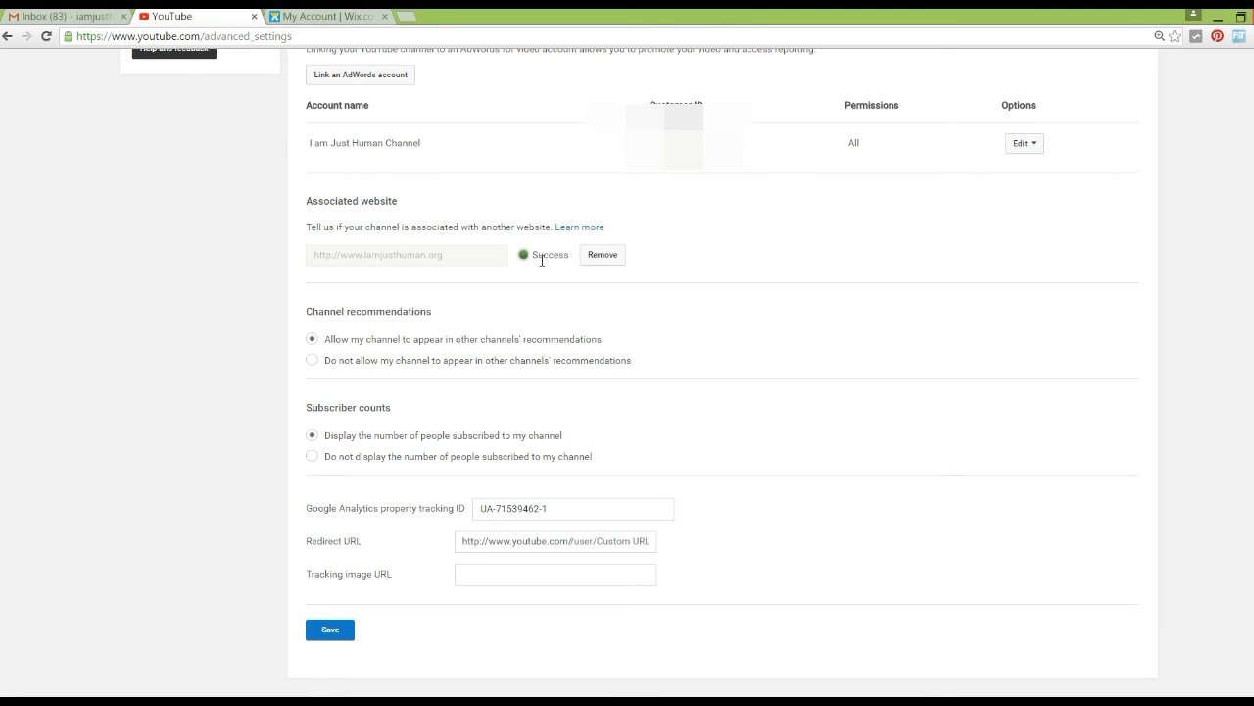
{"action": "mouse_move", "coordinate": [553, 267]}
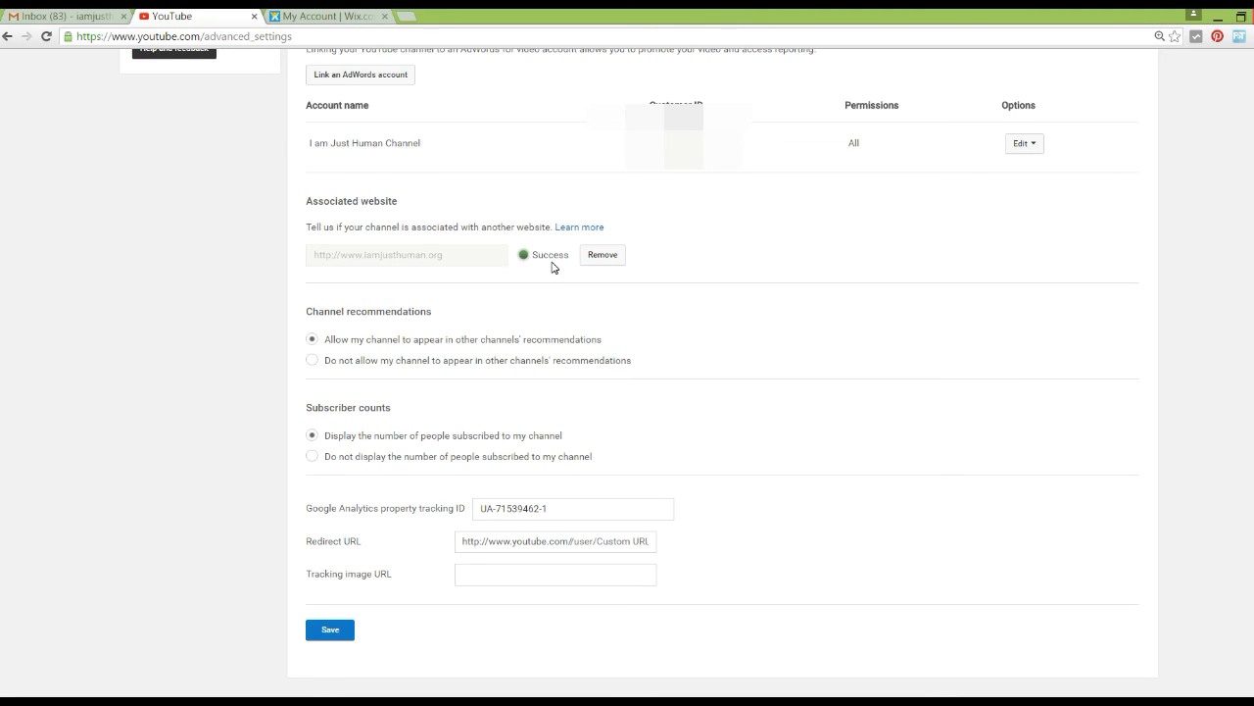
{"action": "mouse_move", "coordinate": [562, 275]}
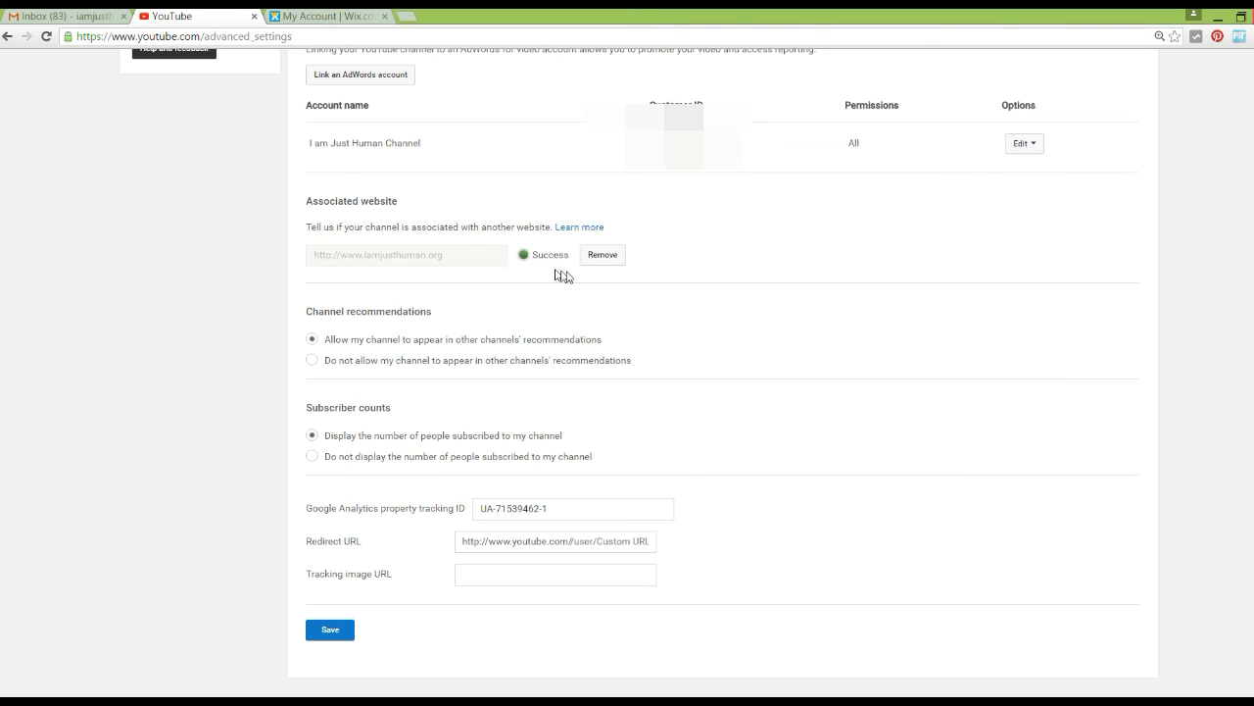
{"action": "mouse_move", "coordinate": [828, 269]}
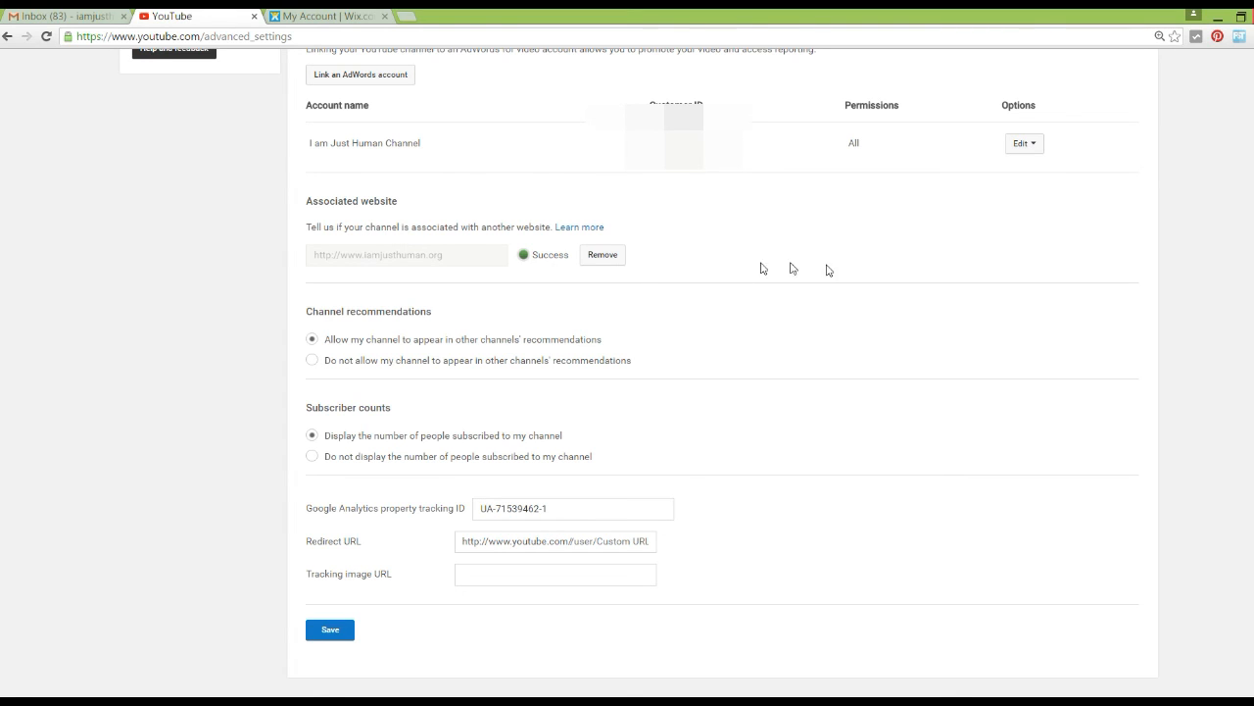
{"action": "mouse_move", "coordinate": [840, 303]}
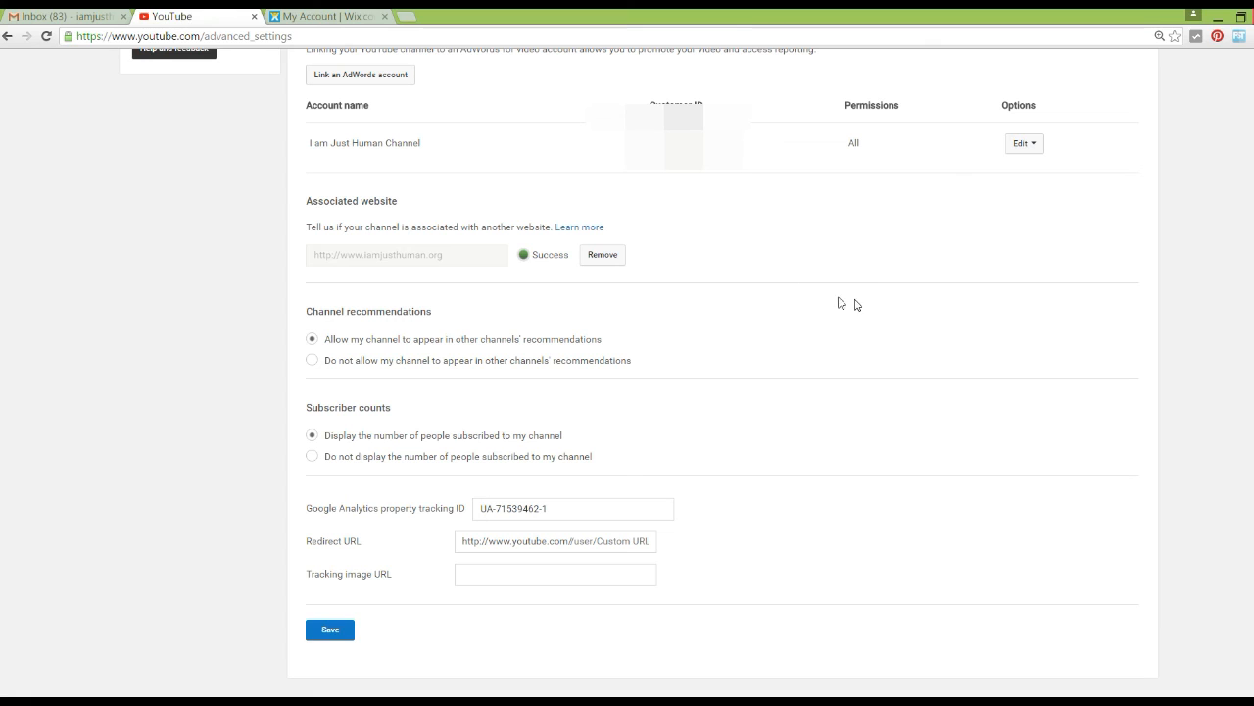
{"action": "mouse_move", "coordinate": [856, 305]}
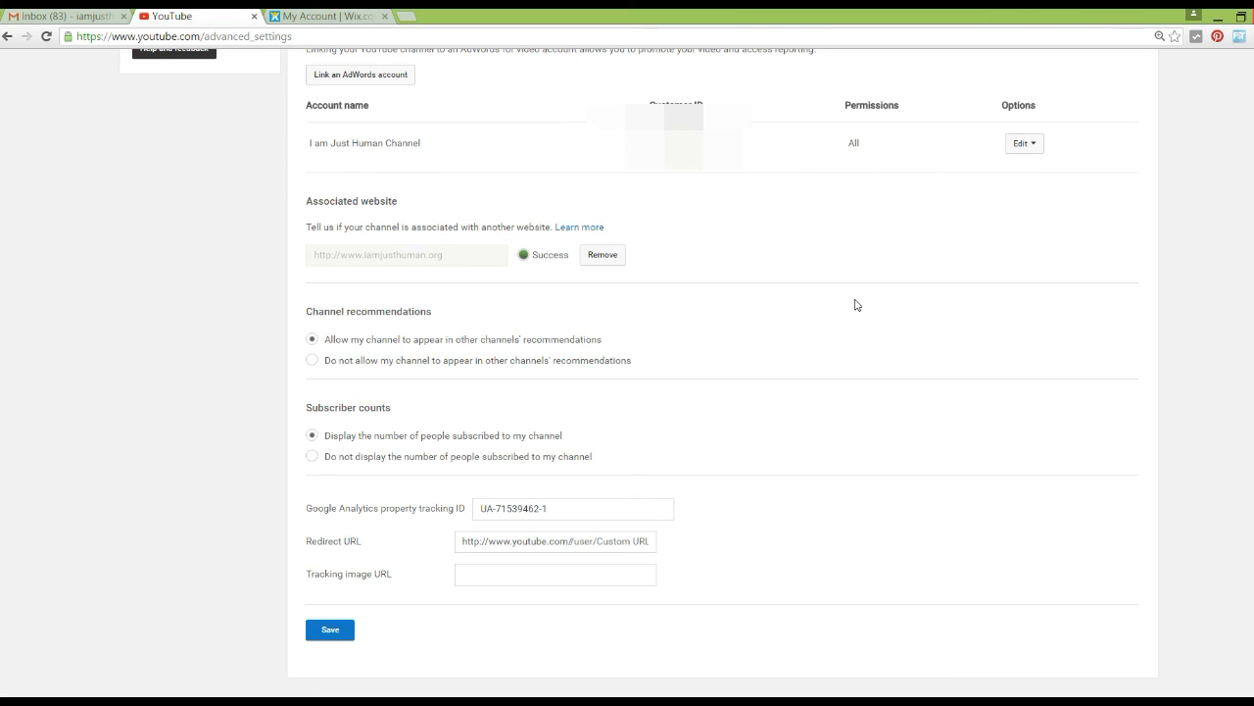